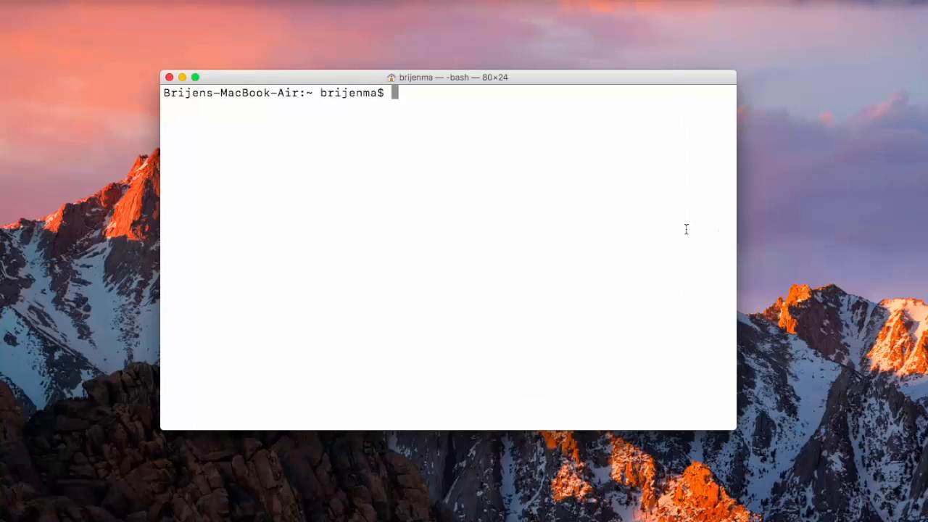
Log in to the MySQL server as root with the mysql -u root -p command
text(mysql)
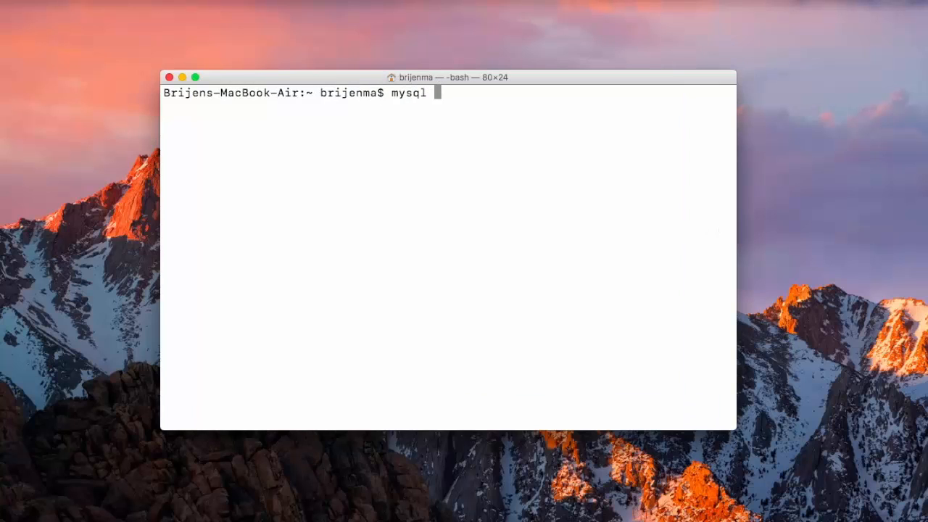
text(-u root -p)
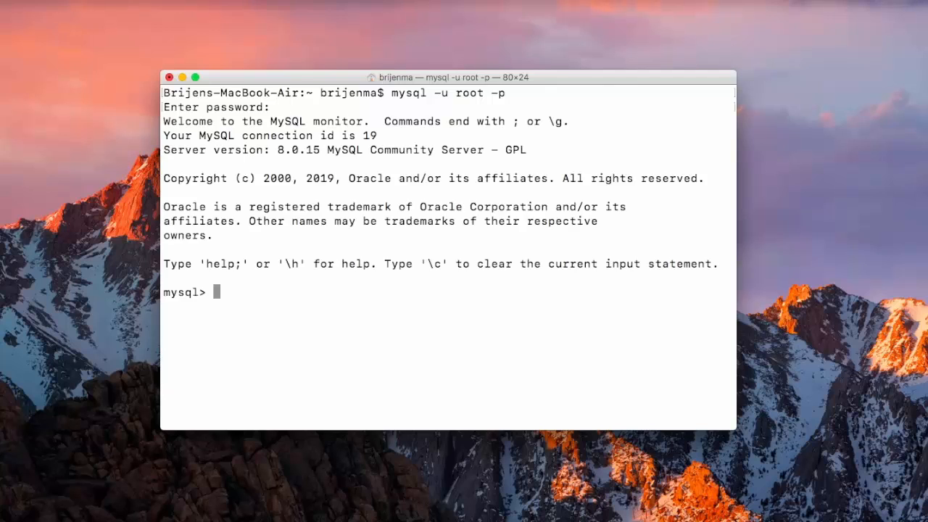
List the available databases with show databases;
text(show databases;)
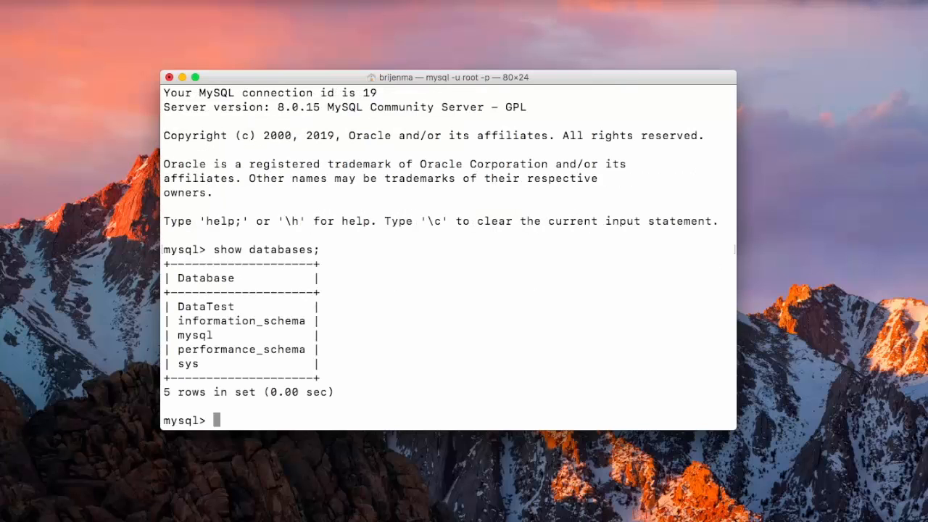
text(u)
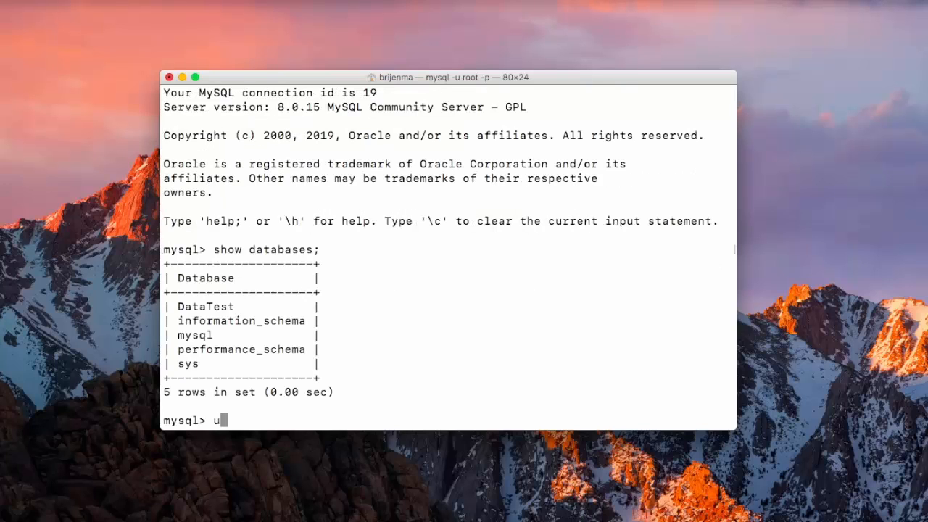
text(s)
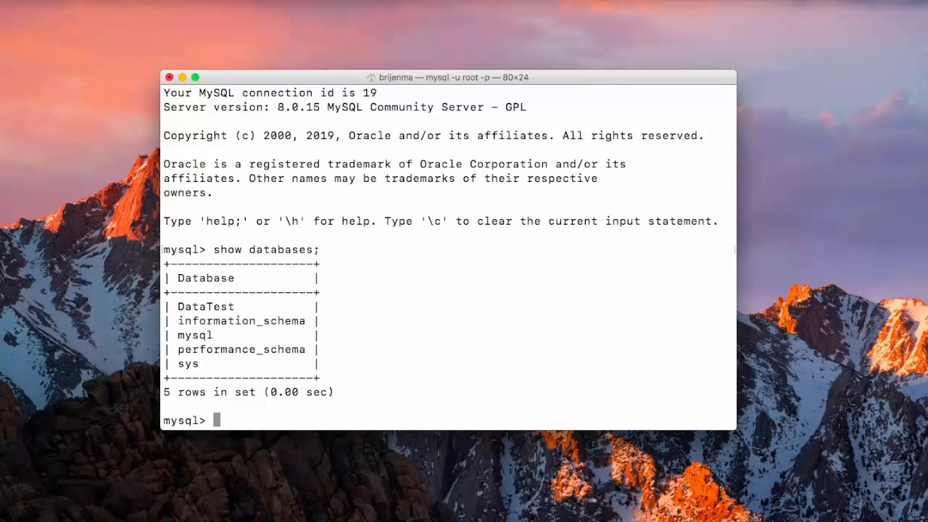
Switch to the DataTest database with use DataTest;
text(use)
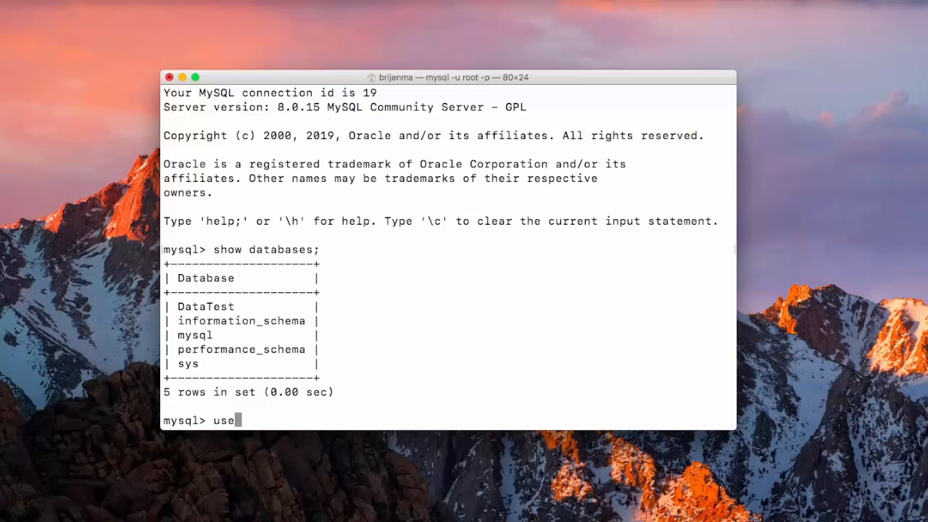
text(Data)
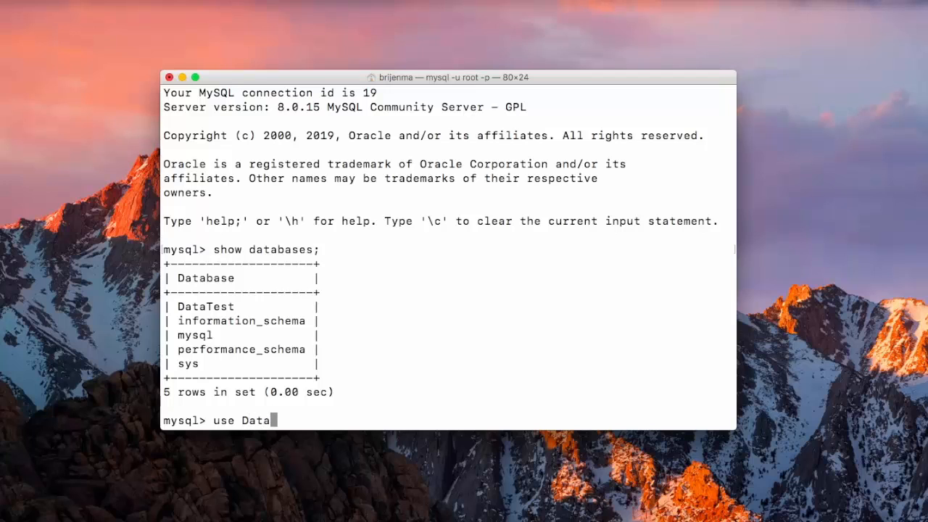
text(Test;)
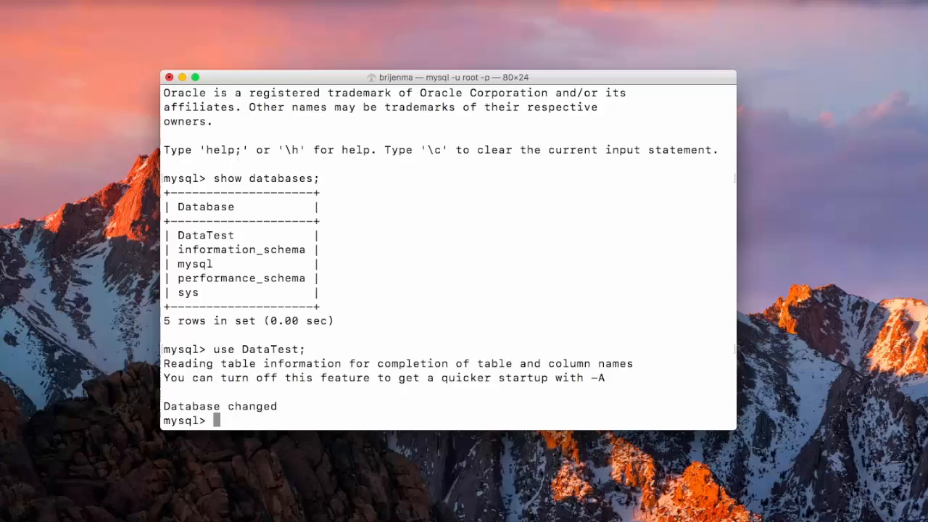
List the tables in DataTest, revealing the Student table
text(ssho)
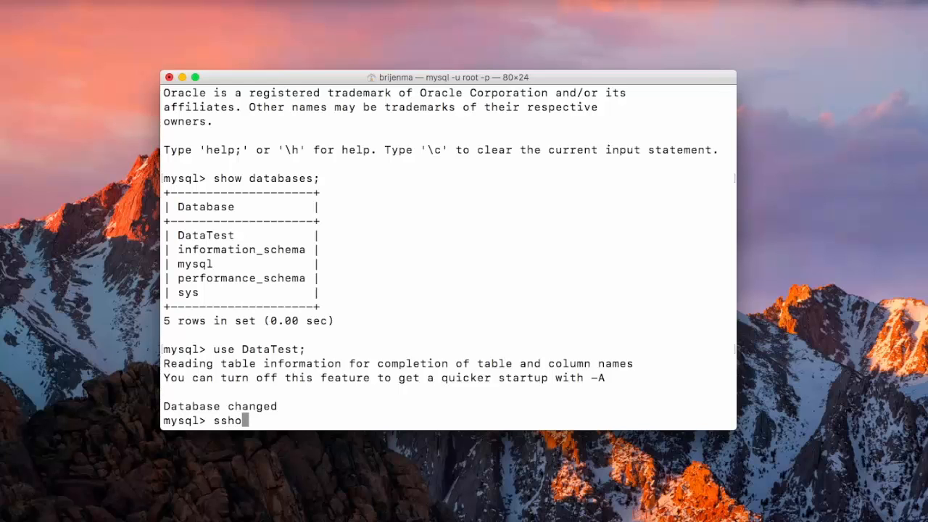
key(BackSpace)
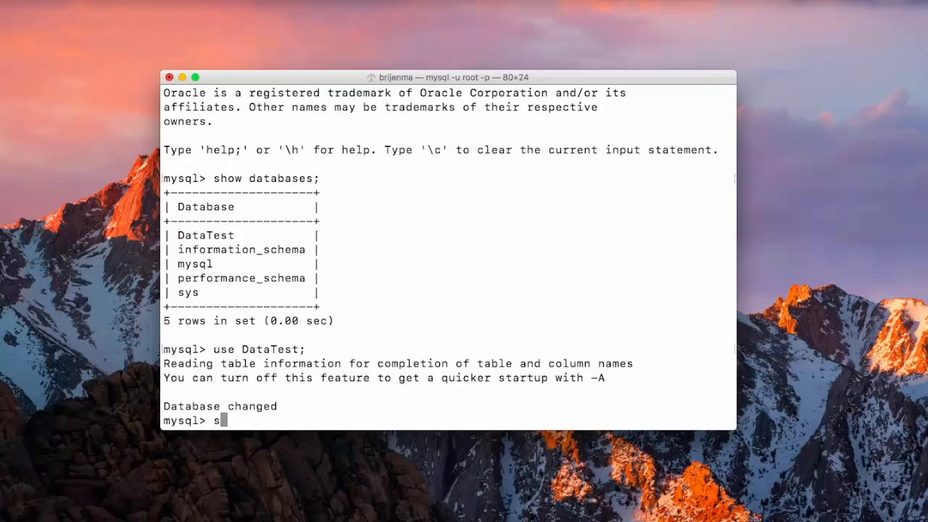
text(how)
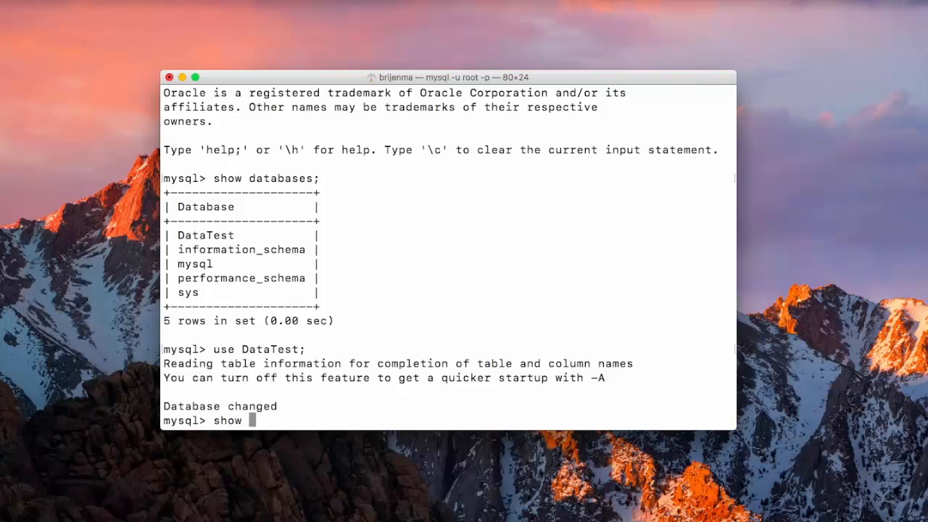
text(tables;)
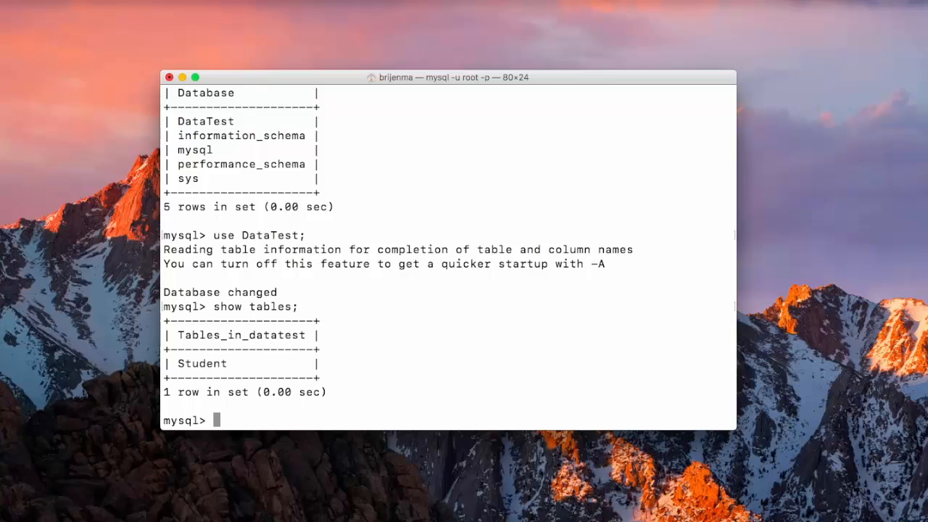
Query all rows of the Student table with select * from Student;
text(select)
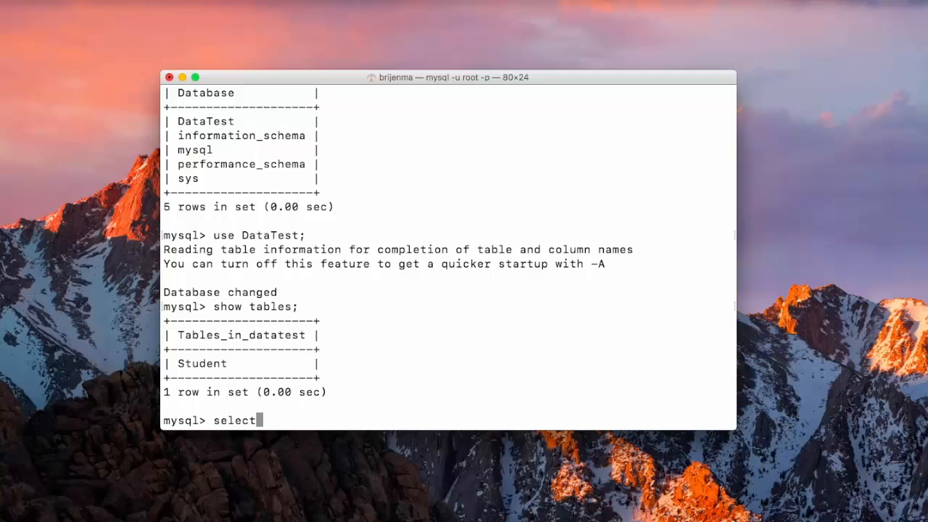
text(*)
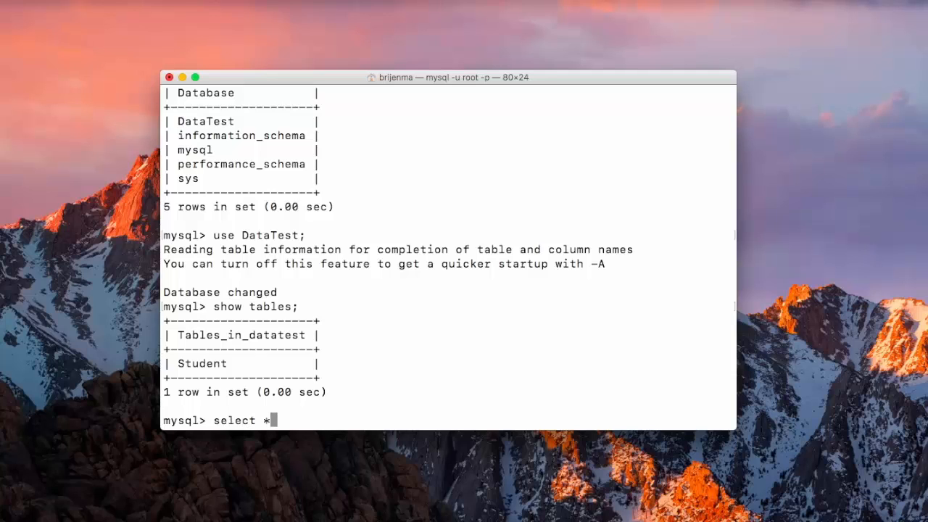
text(from)
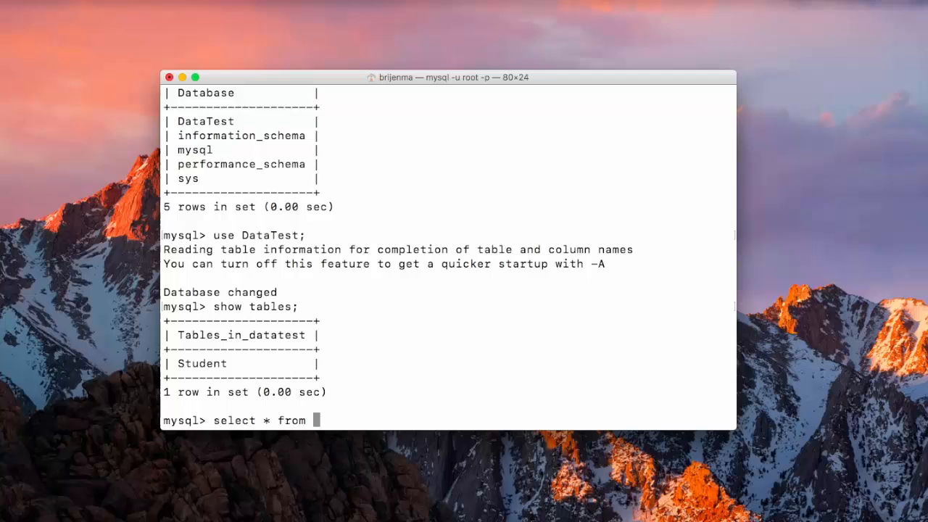
text(Student;)
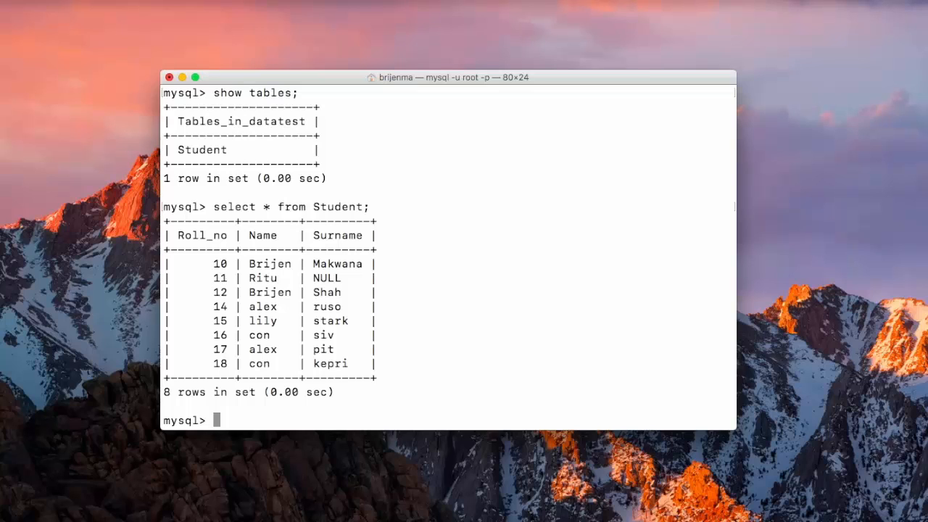
Query the Student rows where Roll_no is greater than 14
text(se)
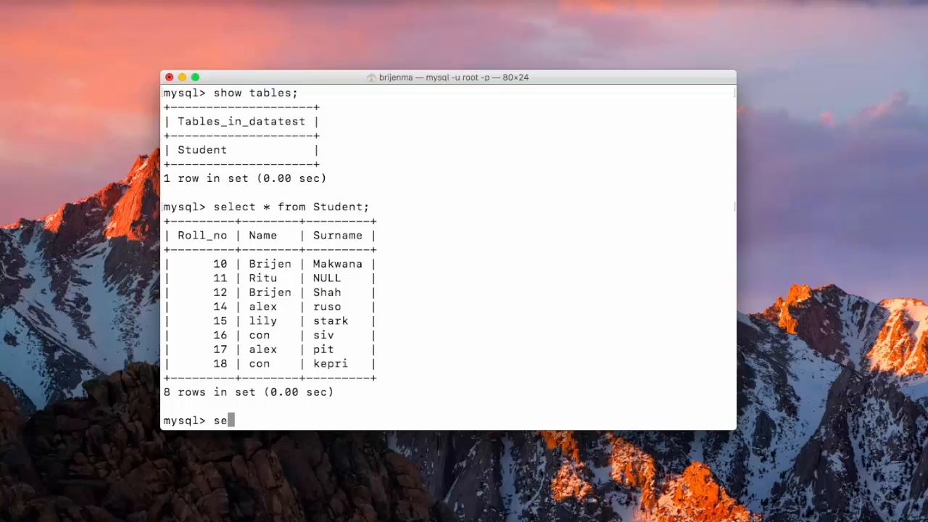
text(lect)
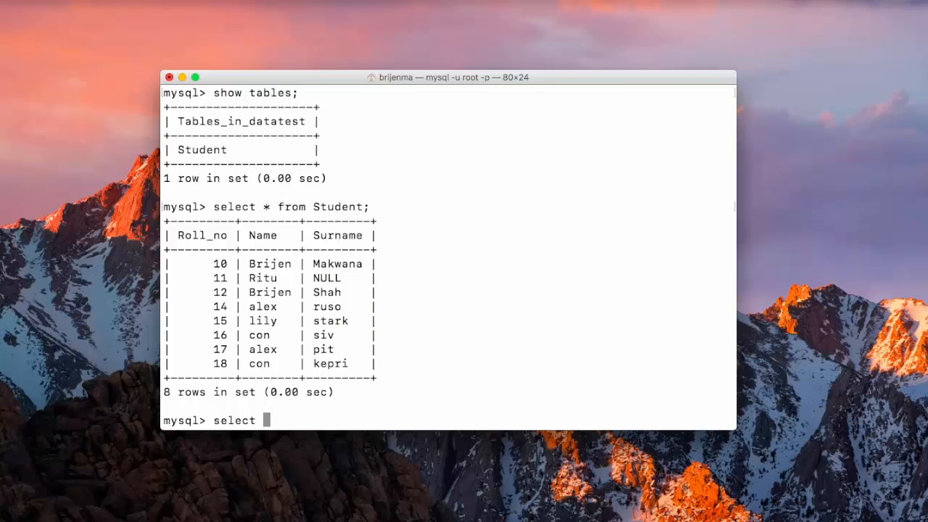
text(* from Stu)
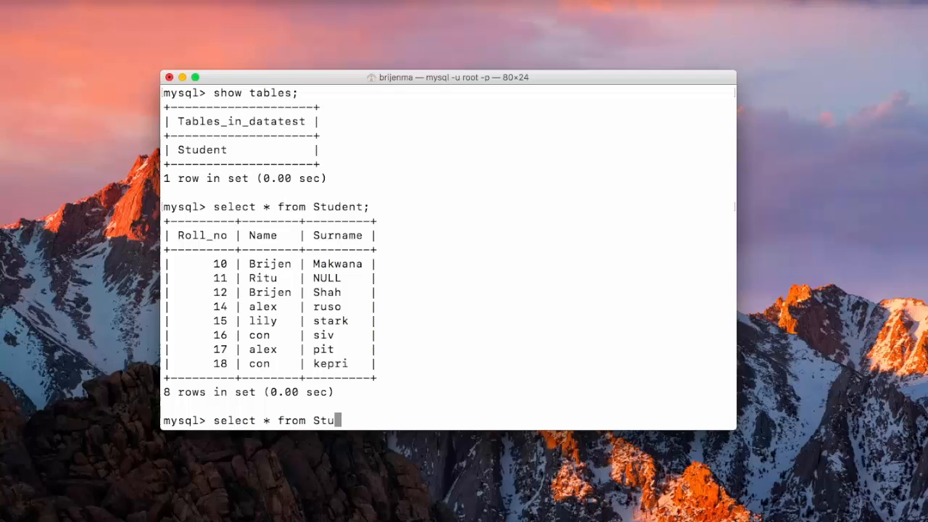
text(dent)
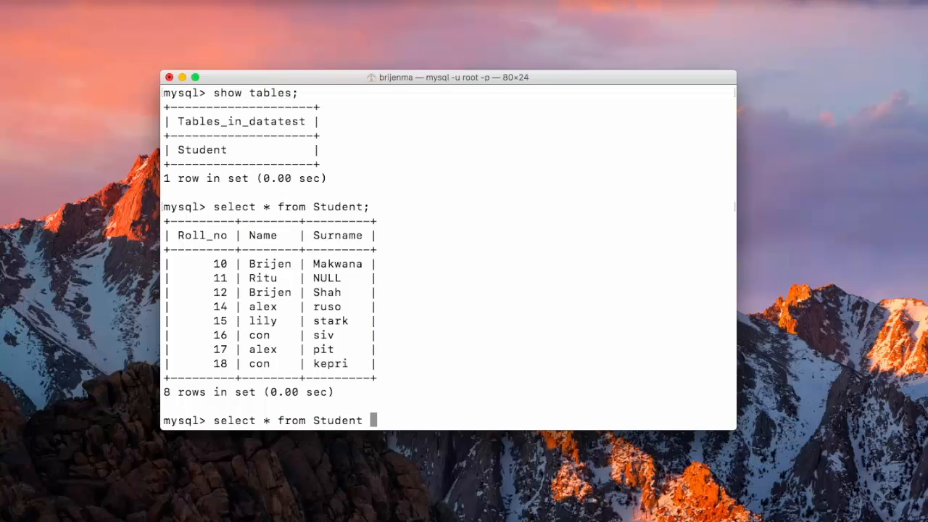
text(where)
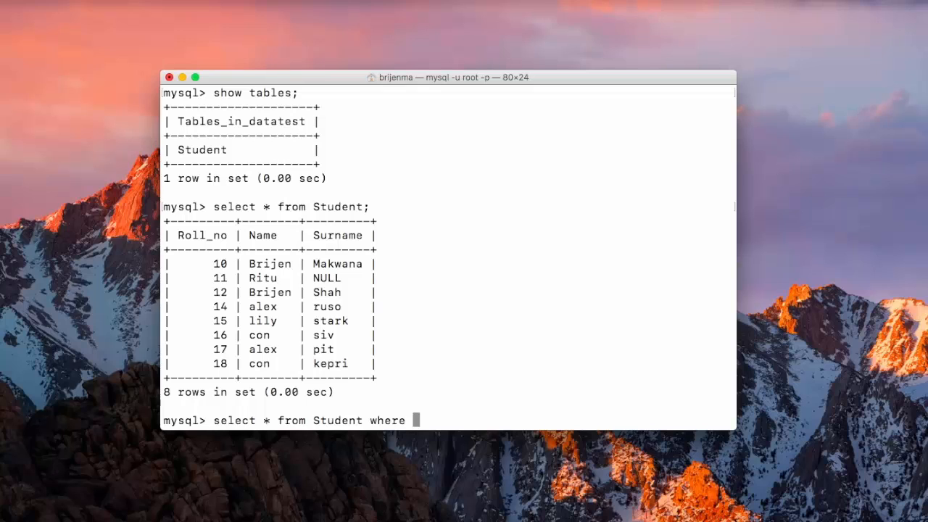
text(Ro)
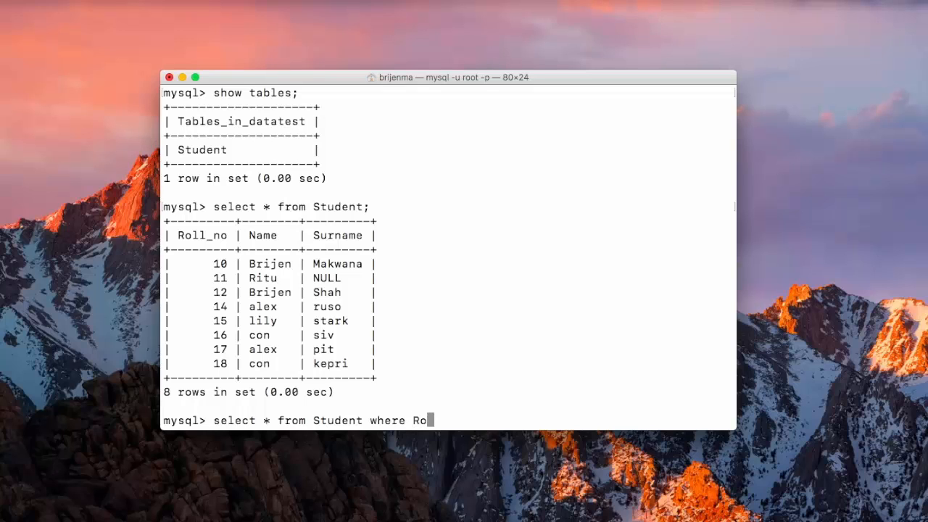
text(ll_n)
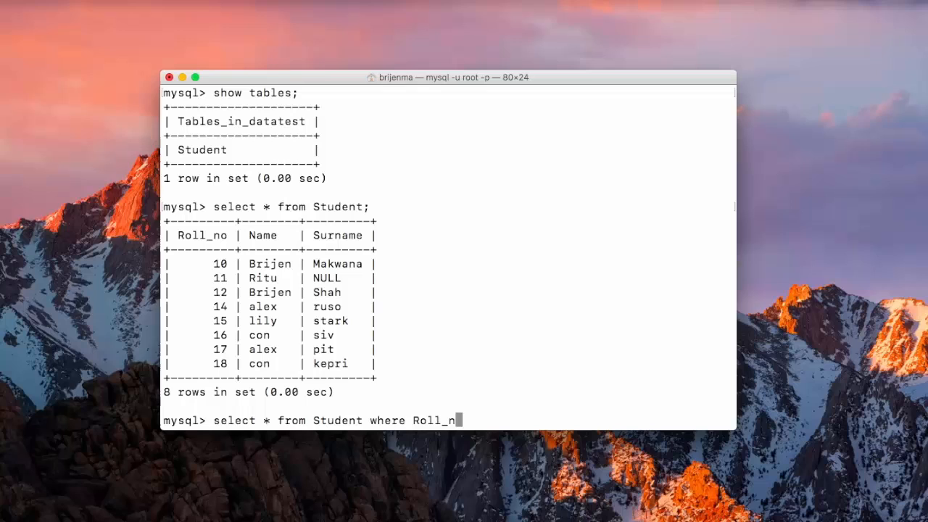
text(>)
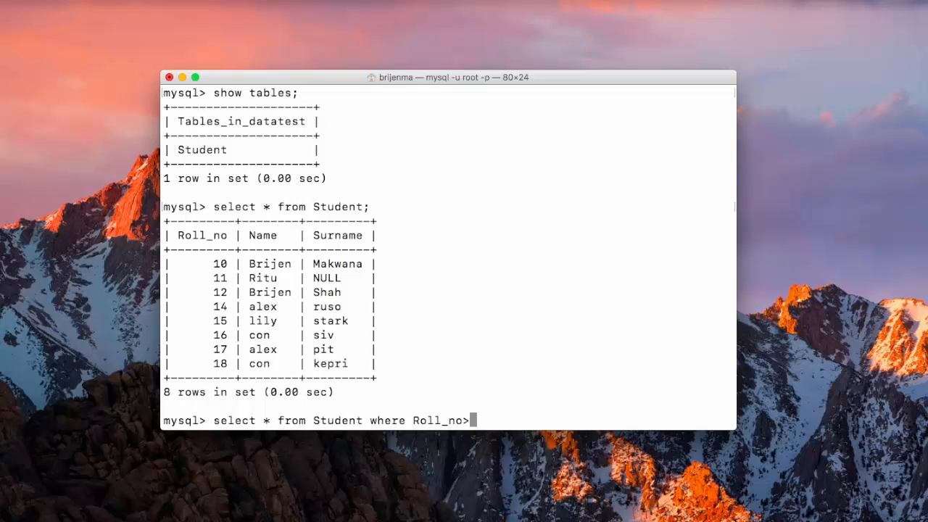
text(1)
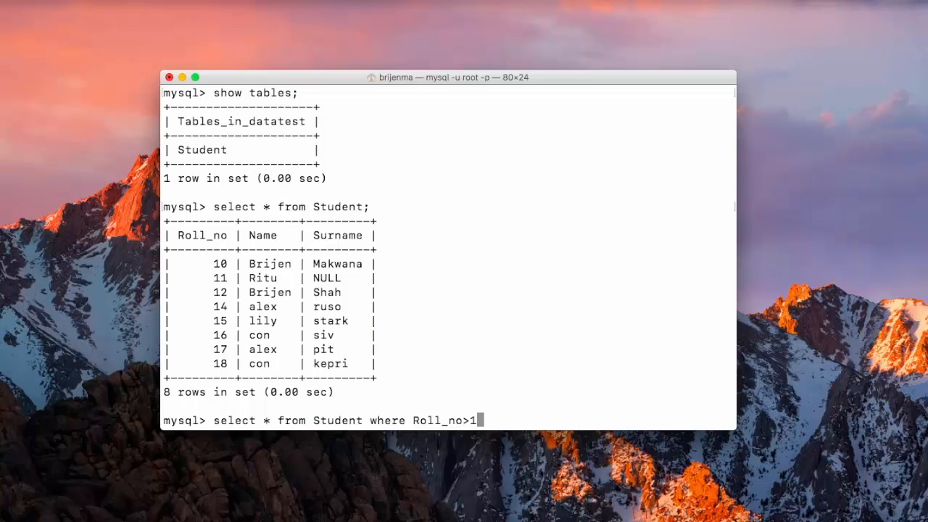
text(4;)
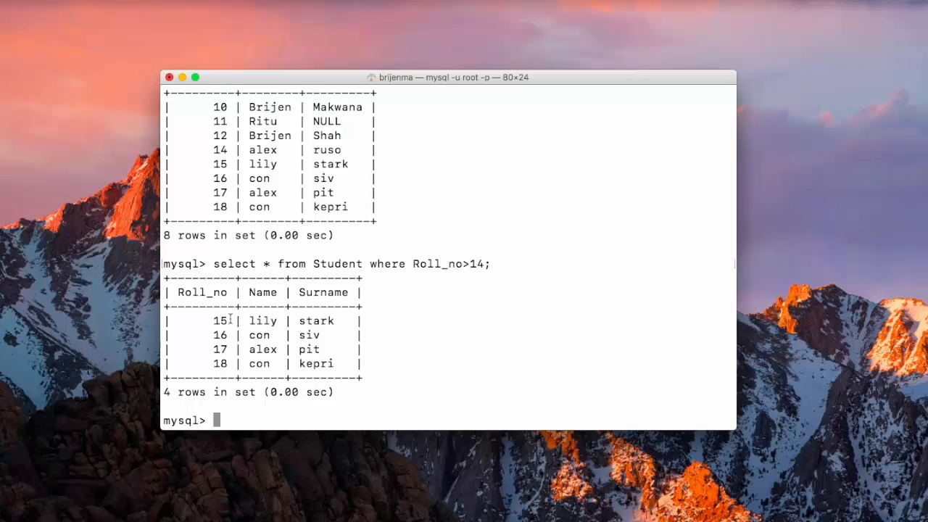
mouse_move(310, 334)
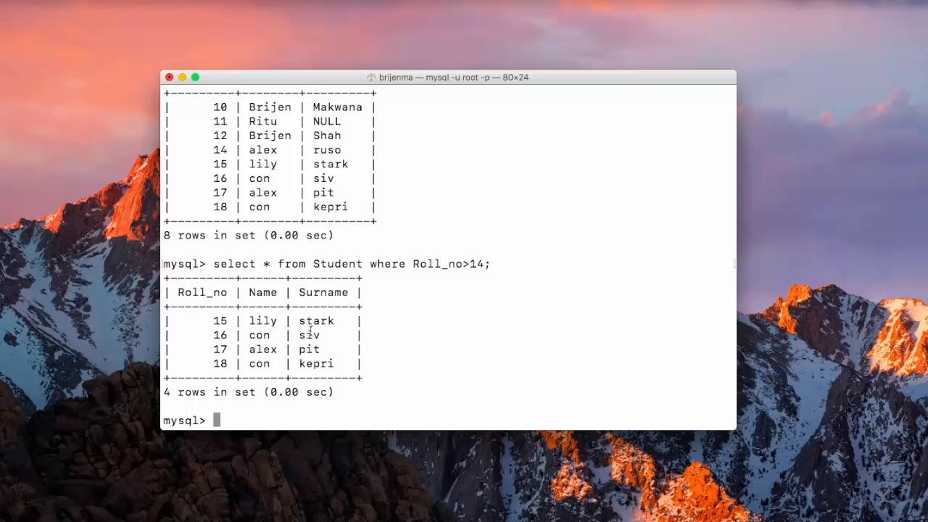
text(select * from Student where Roll_no>14;)
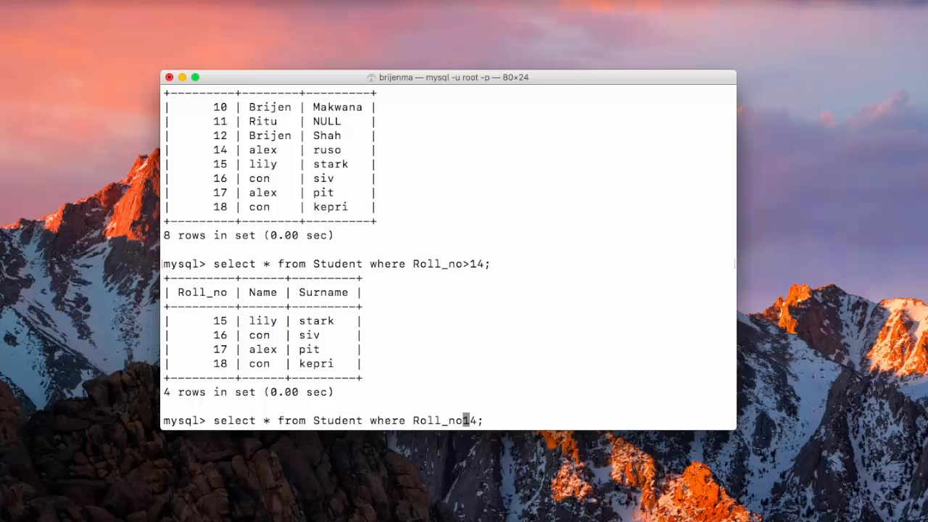
text(=)
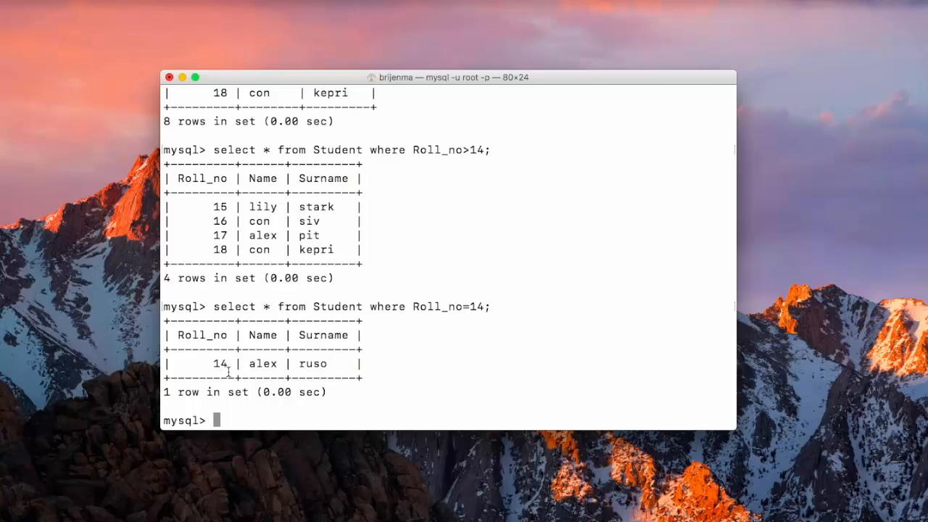
Query the Student rows where Roll_no is below 15, returning four rows
text(select * from Student where Roll_no=14;)
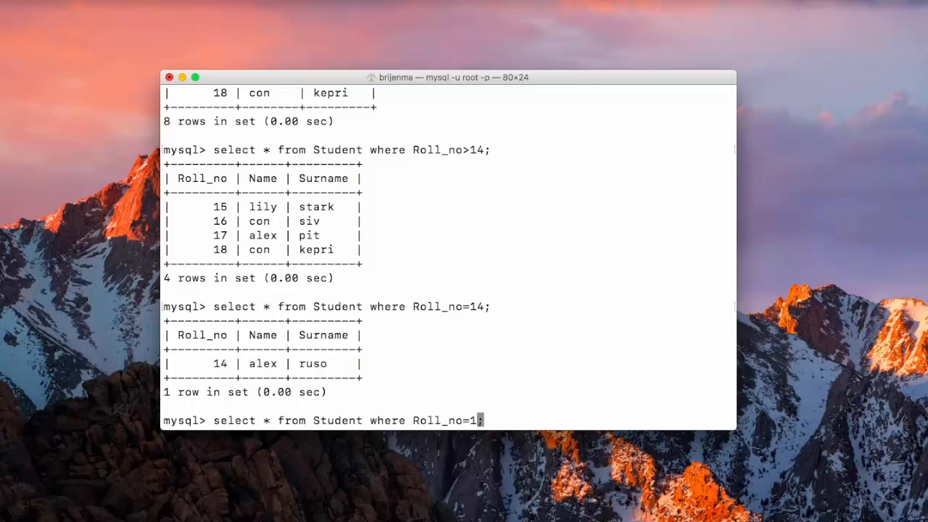
text(5)
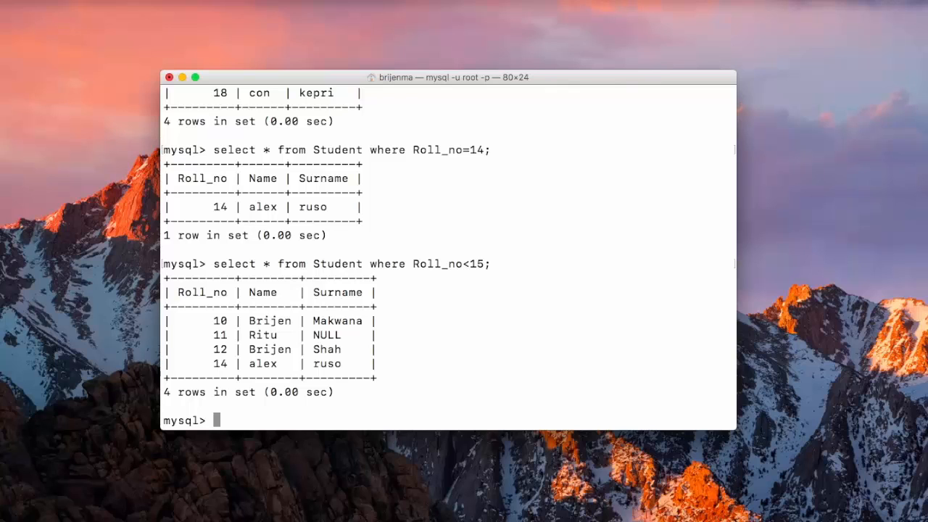
Query the Student rows where Name equals "Brijen"
text(select * f)
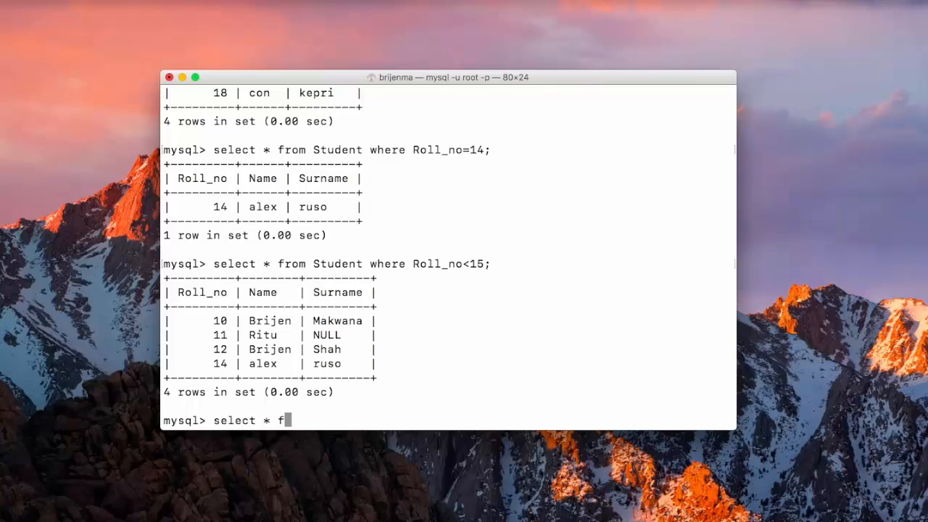
text(rom S)
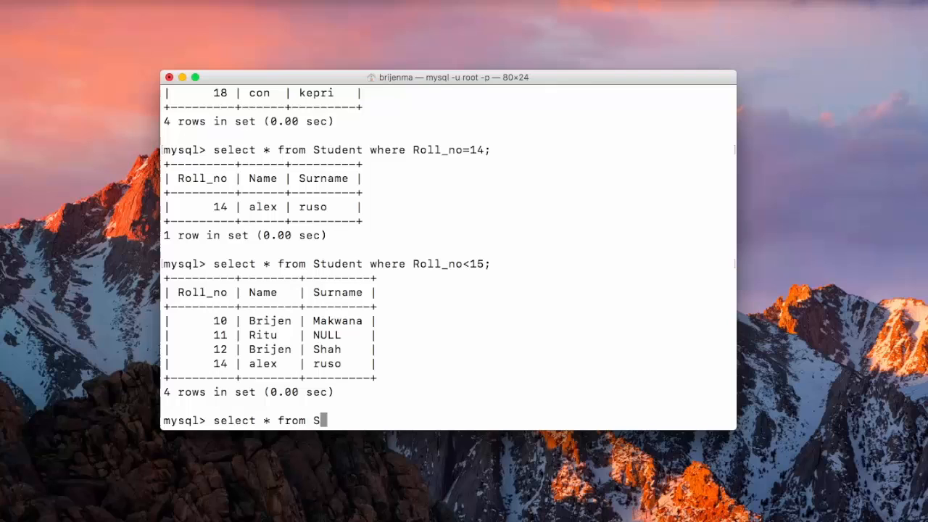
text(tudent where)
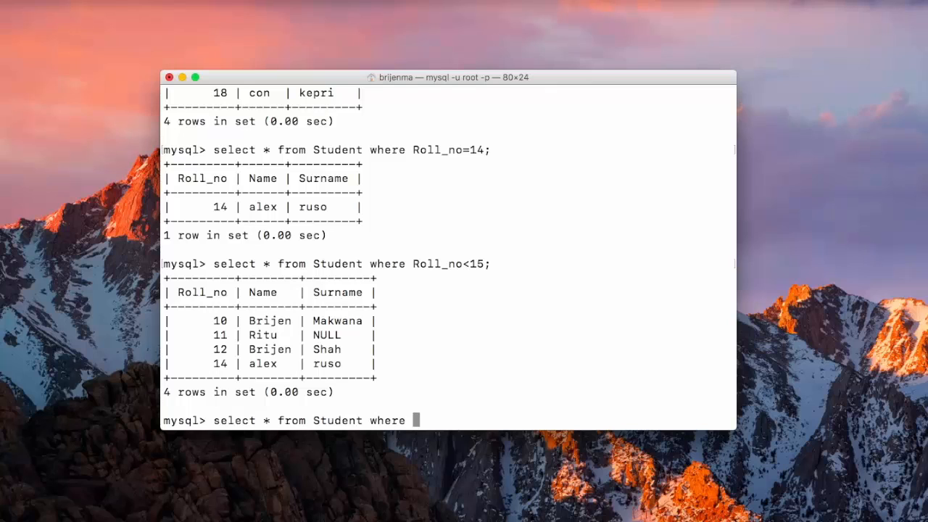
text(N)
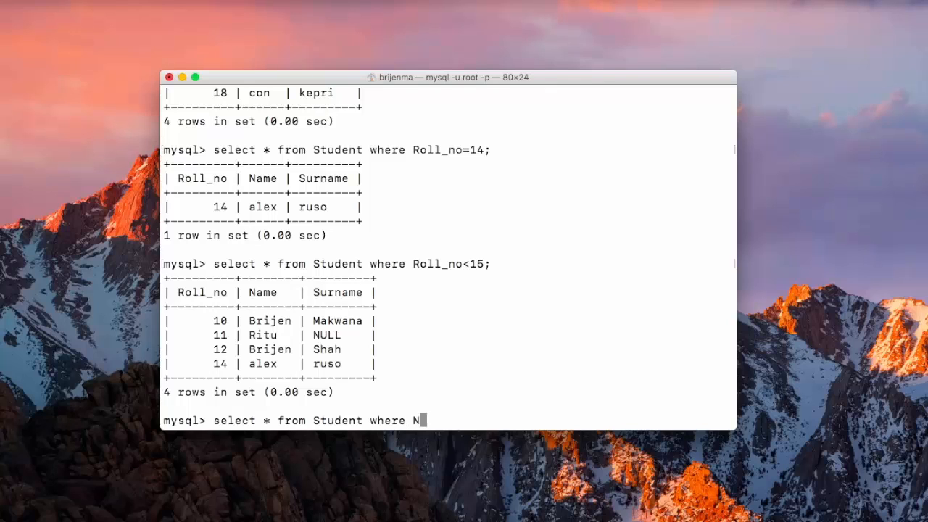
text(ame=)
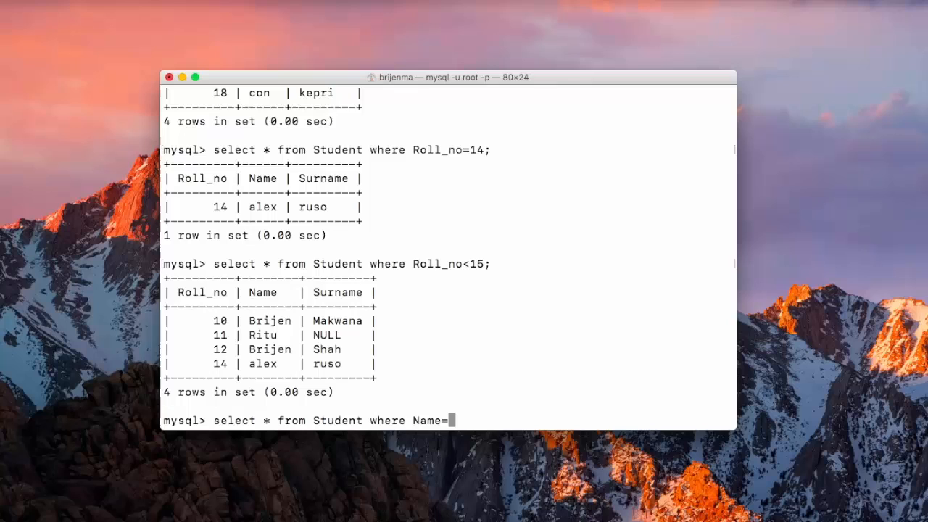
text("Bri)
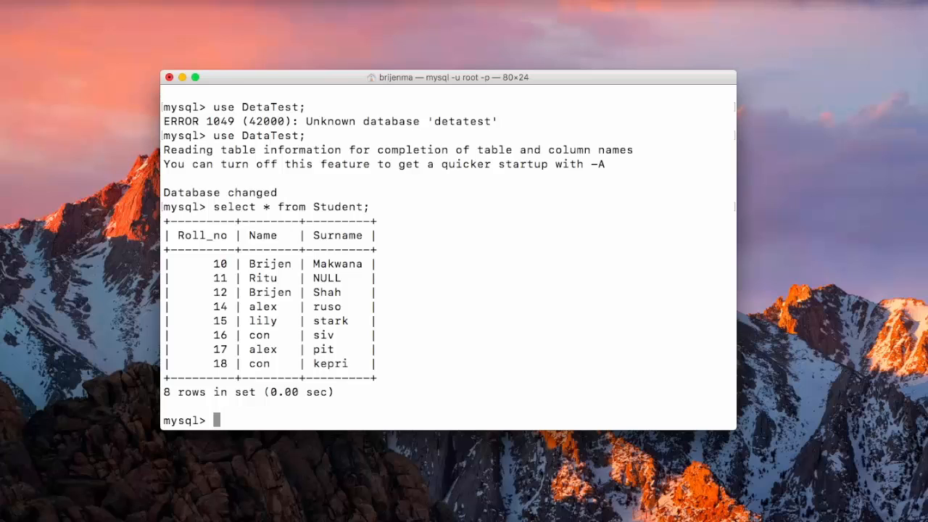
Query the Student rows where Name is not "Brijen" using <>, returning six rows
text(select)
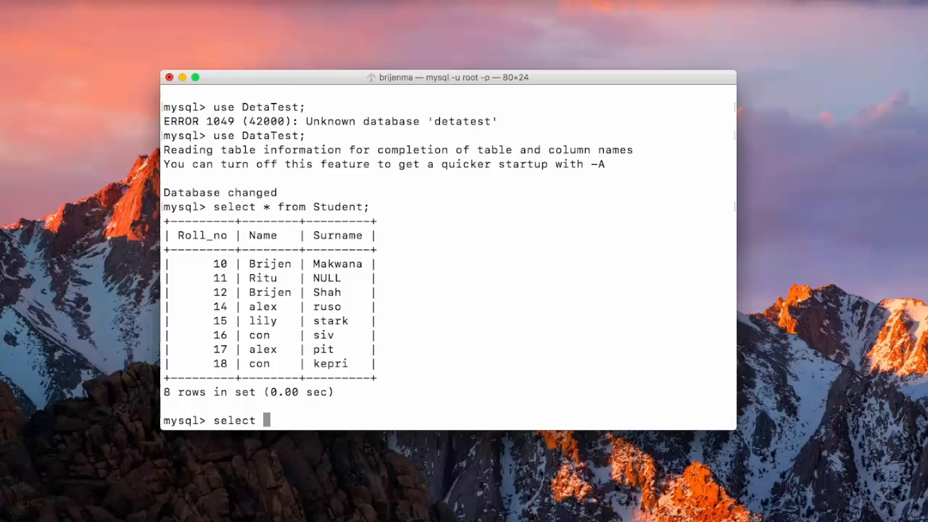
text(* from)
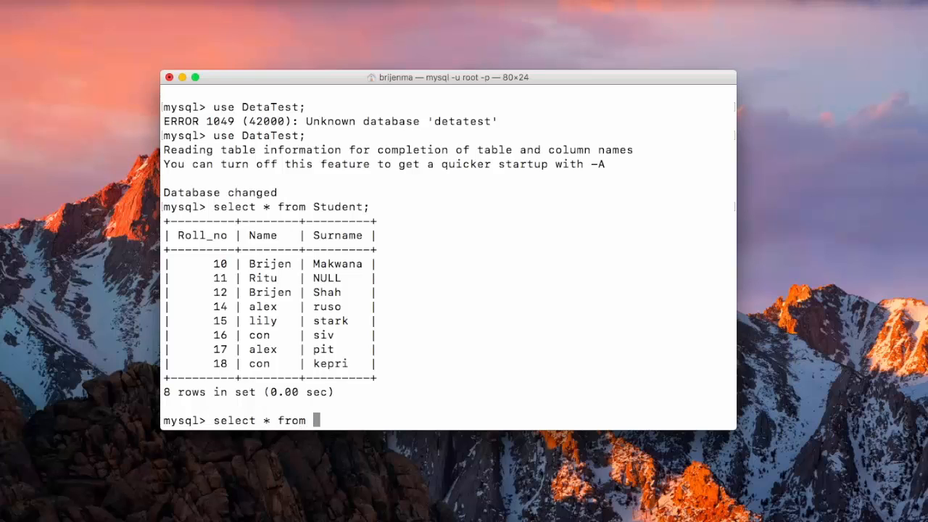
text(Student)
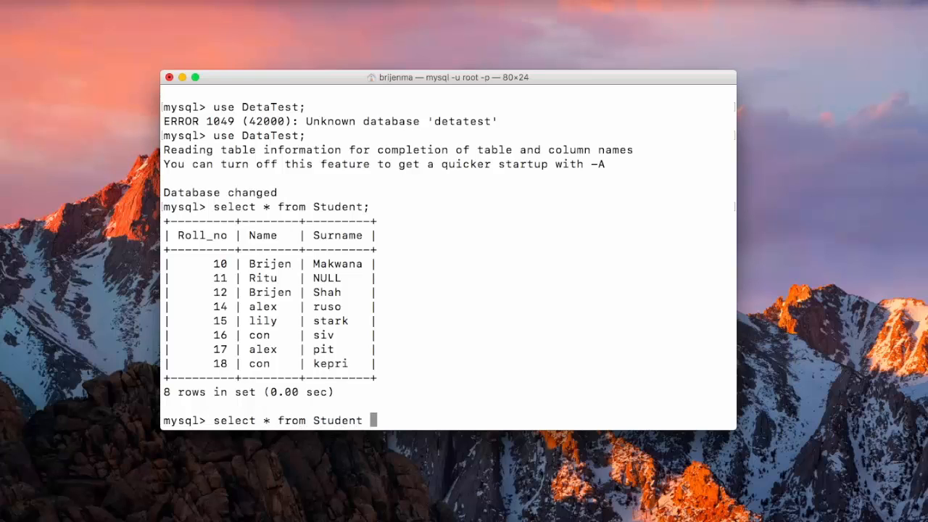
text(wh)
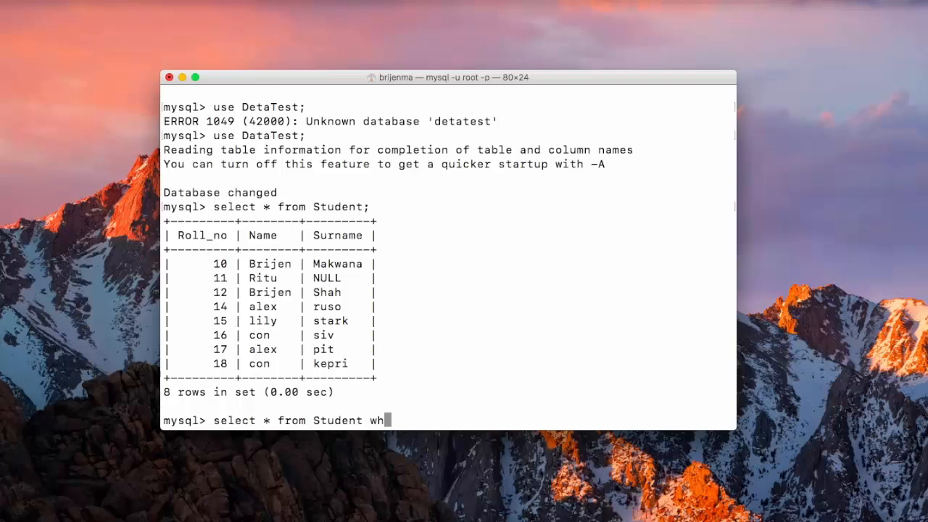
text(ere)
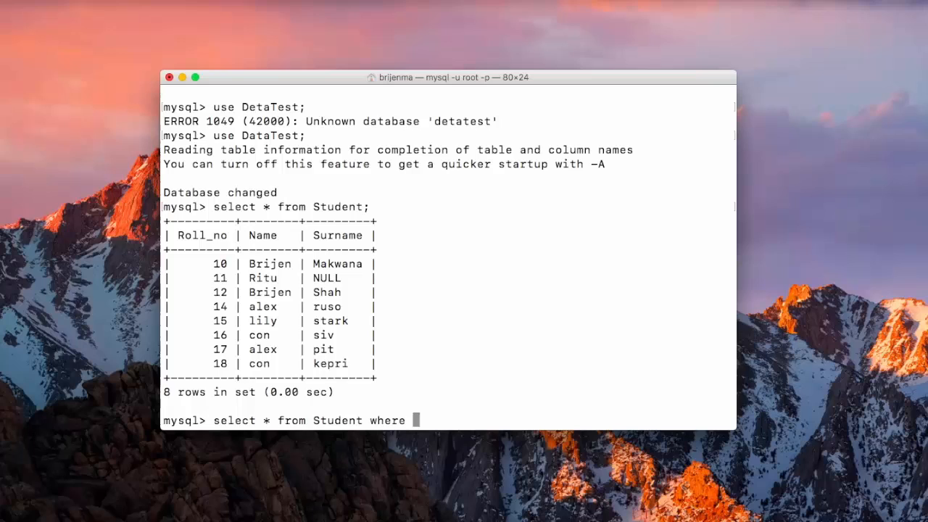
text(Name)
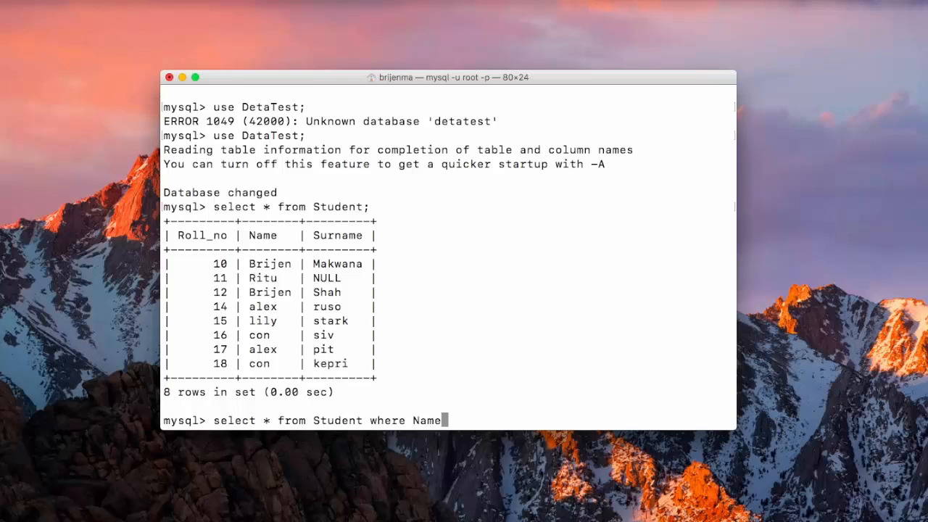
text(<>)
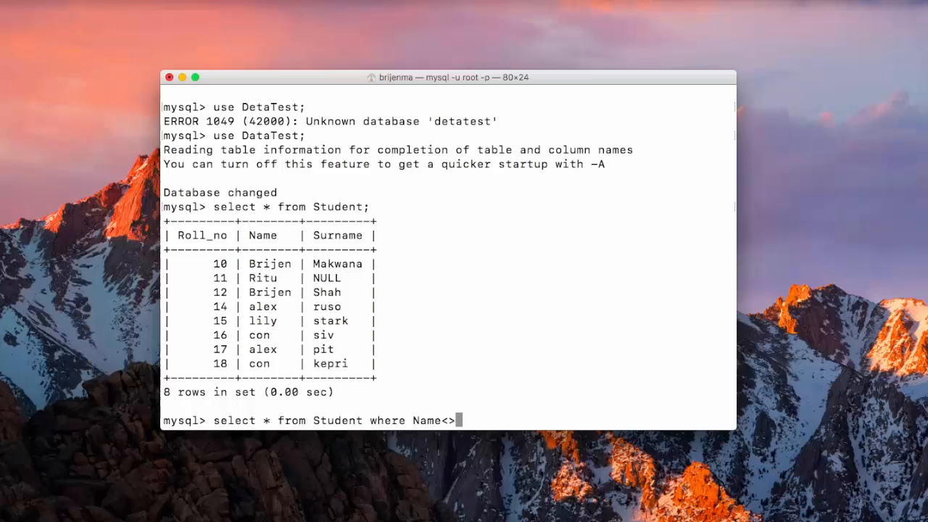
text("Bri)
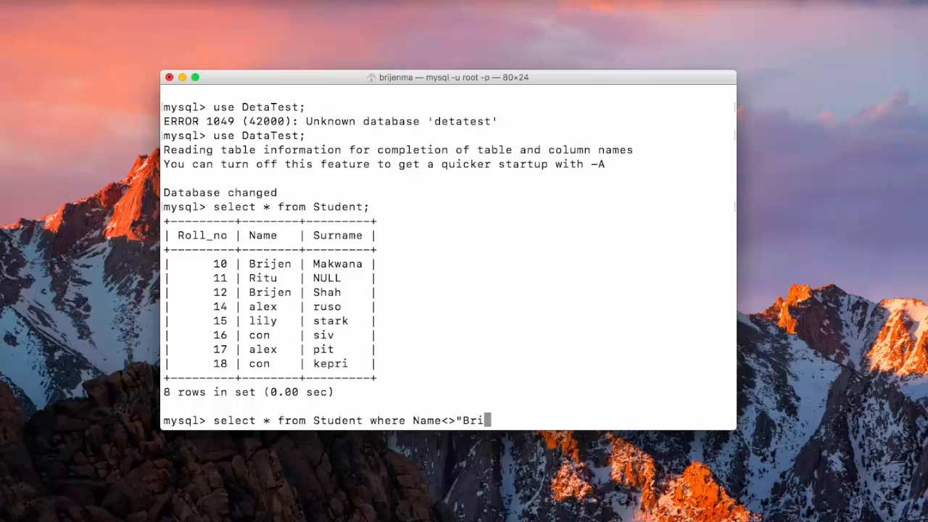
text(jen";)
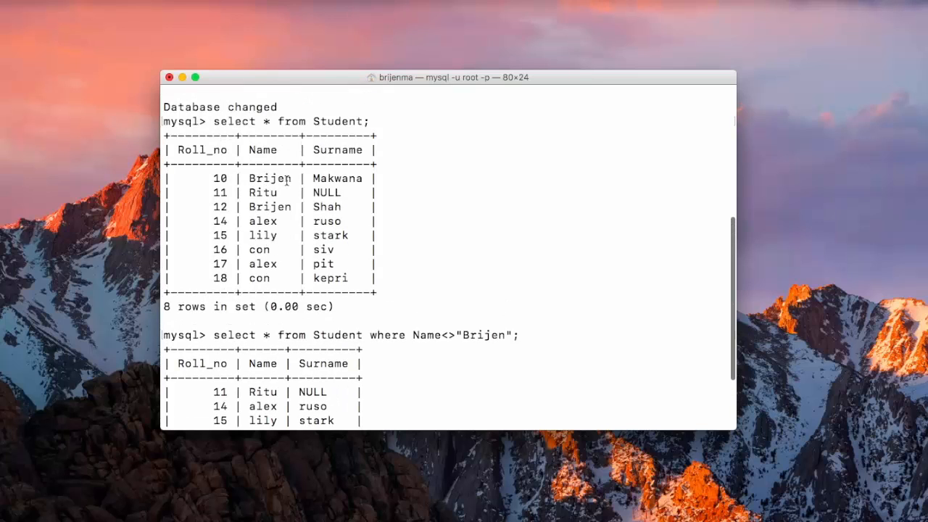
scroll(down, 3)
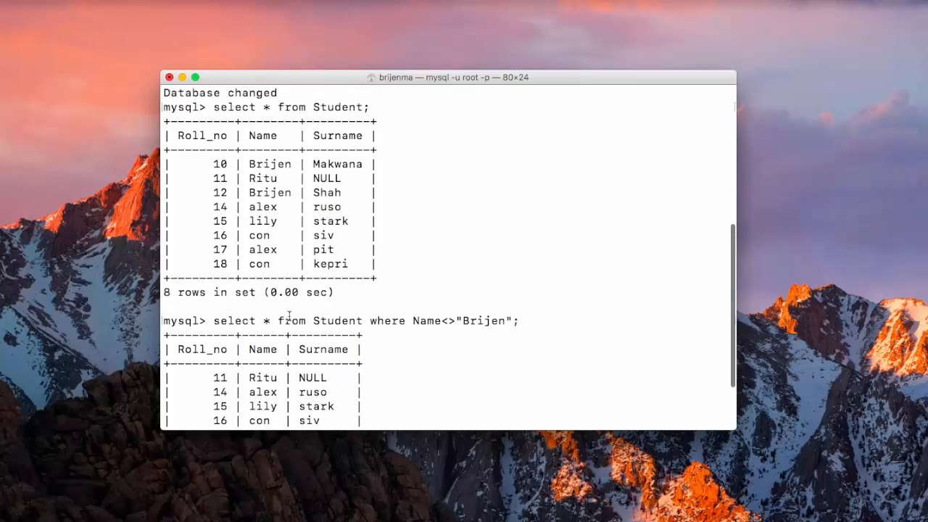
scroll(down, 3)
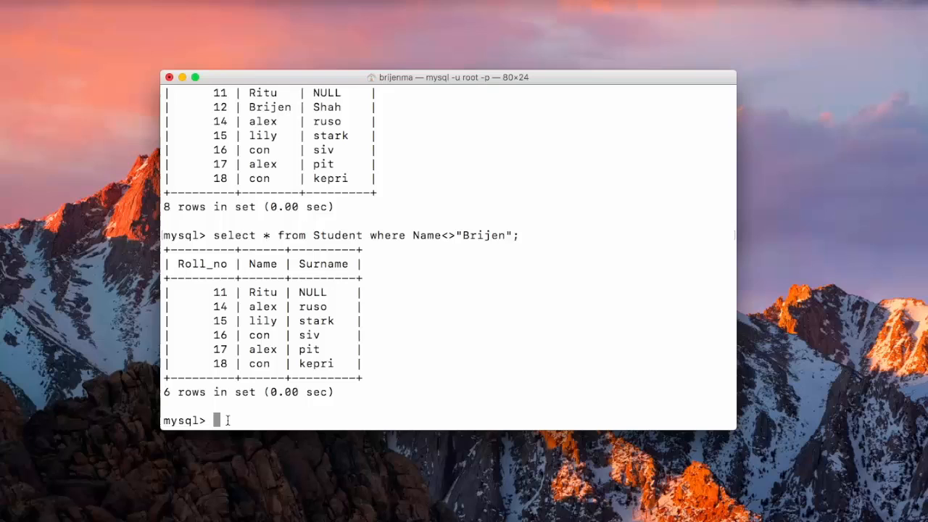
text(select Id from Student)
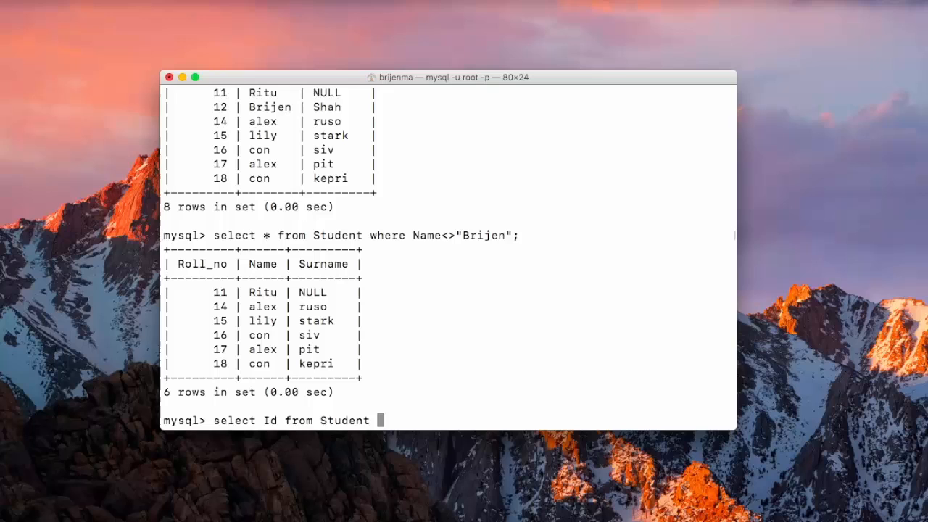
Write a Student query filtering on Name "Brijen"
text(where)
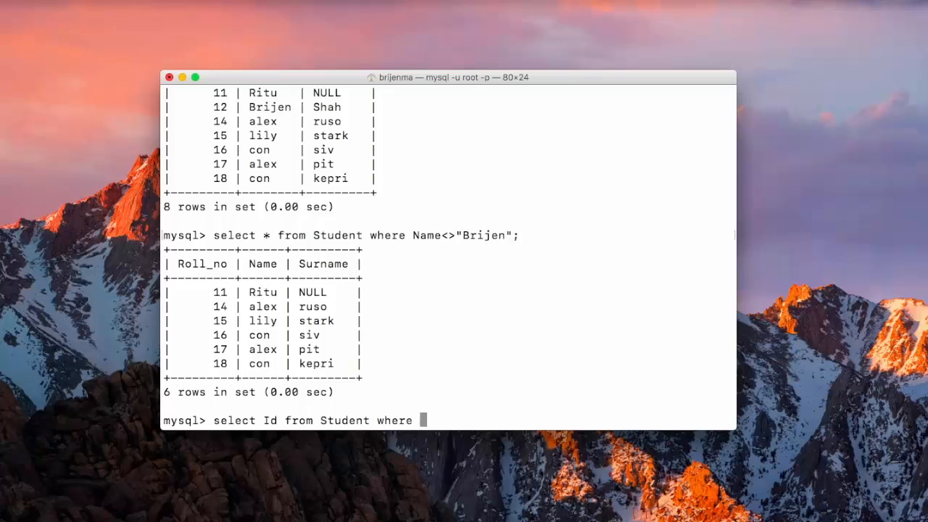
text(name<)
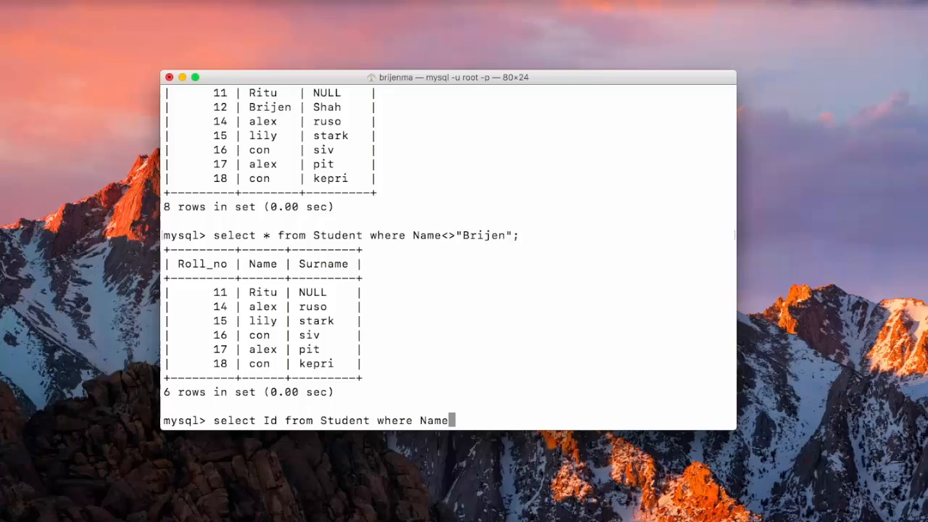
text(=)
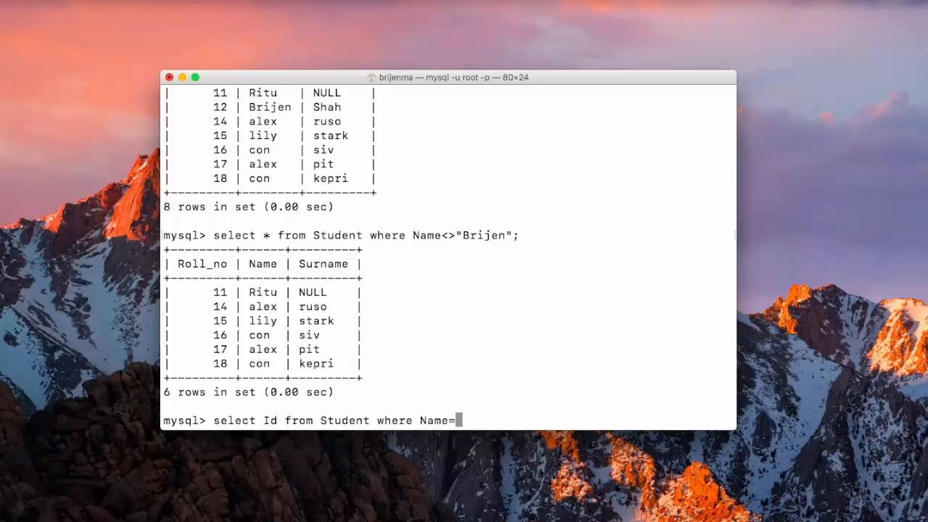
text("Brijen";)
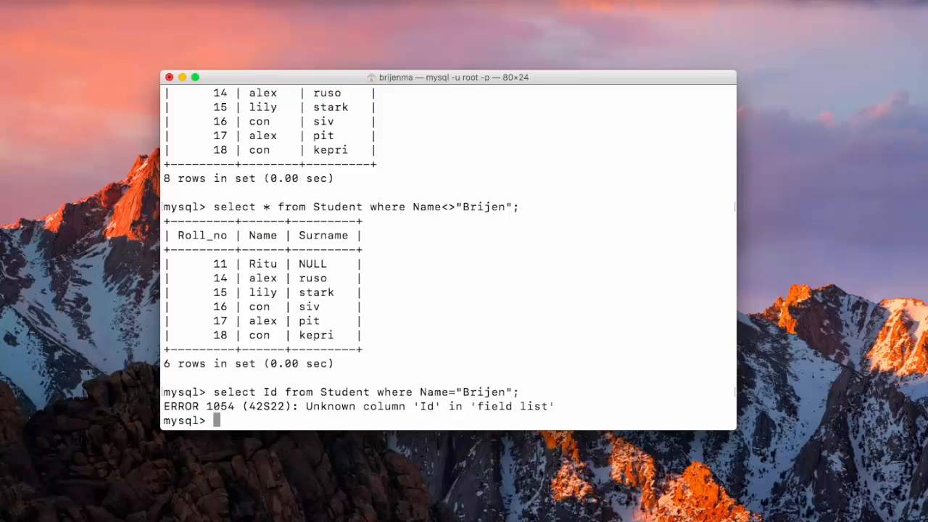
Fix the Unknown column 'Id' error to select Roll_no for Name "Brijen", returning 10 and 12
text(select Id from Student where Name="Brijen";)
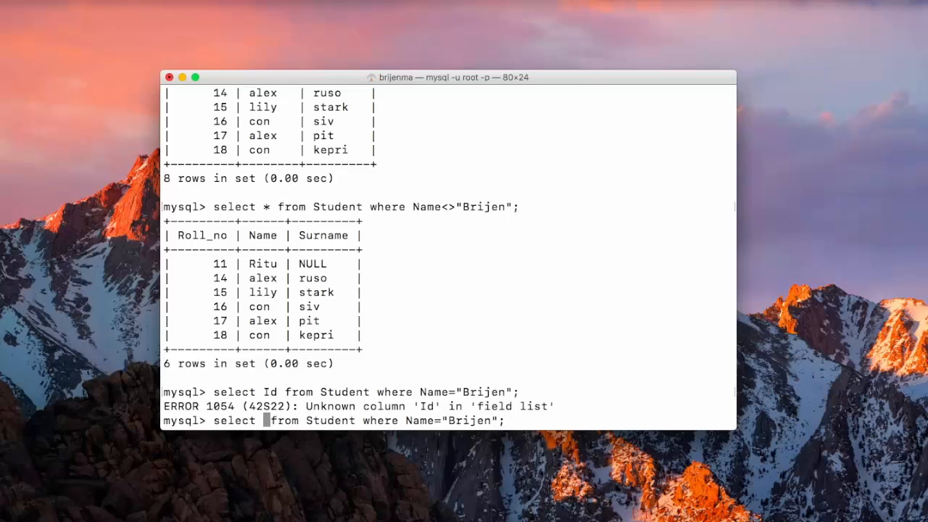
text(Roll_no)
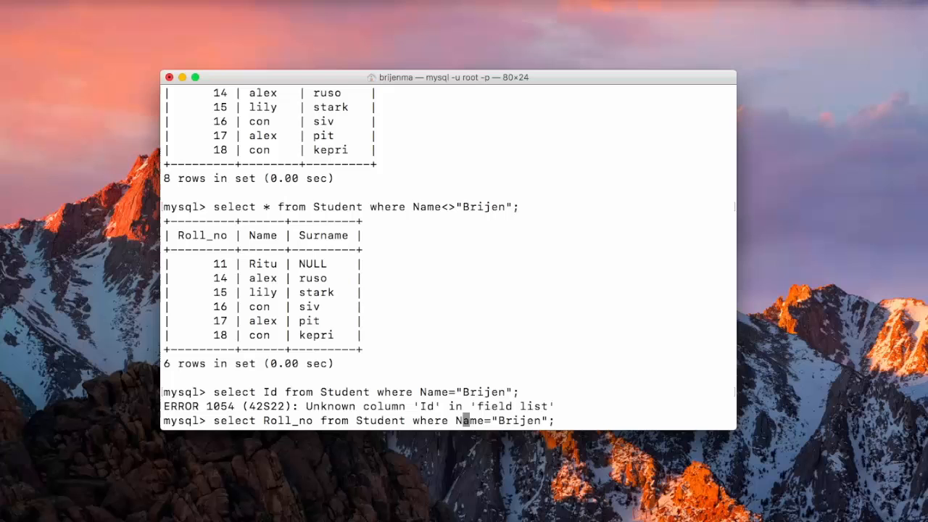
key(enter)
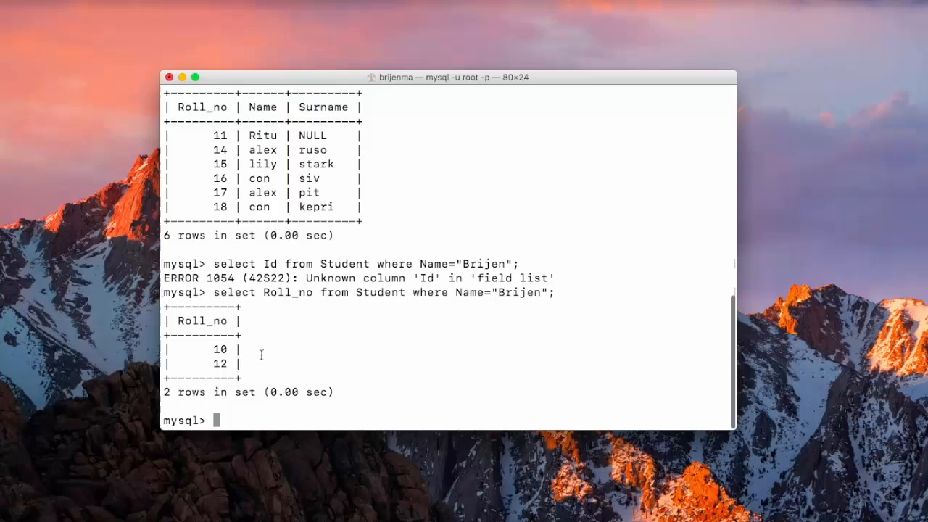
click(170, 76)
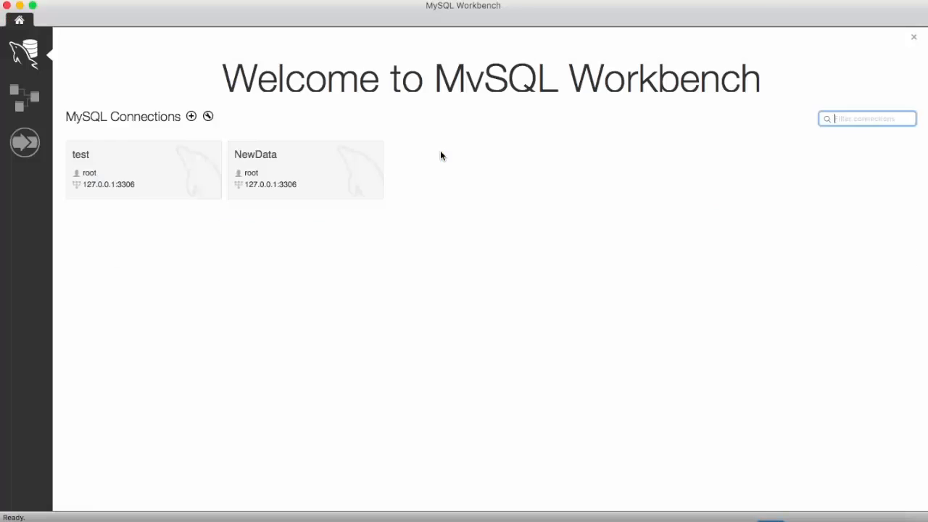
Open the NewData connection from the MySQL Workbench welcome screen
double_click(305, 169)
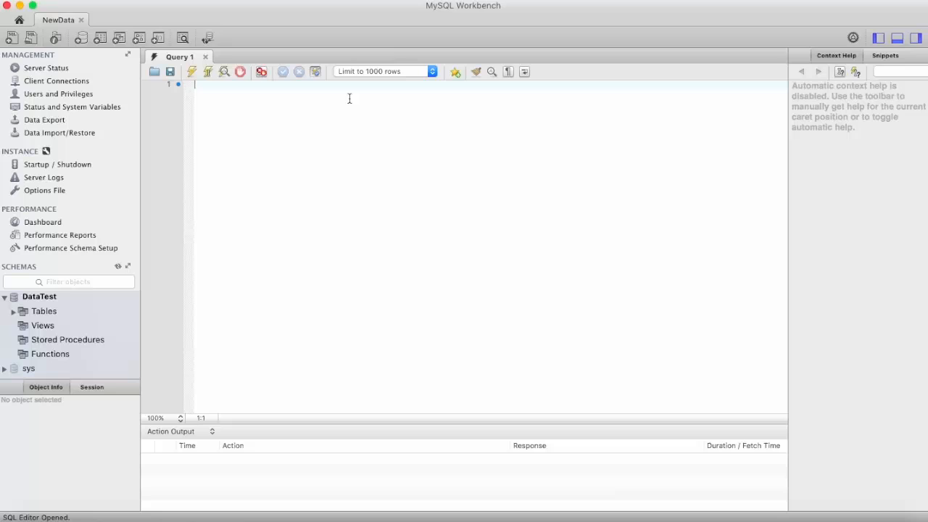
Run select * from Student; in the query editor, showing all eight rows
text(se)
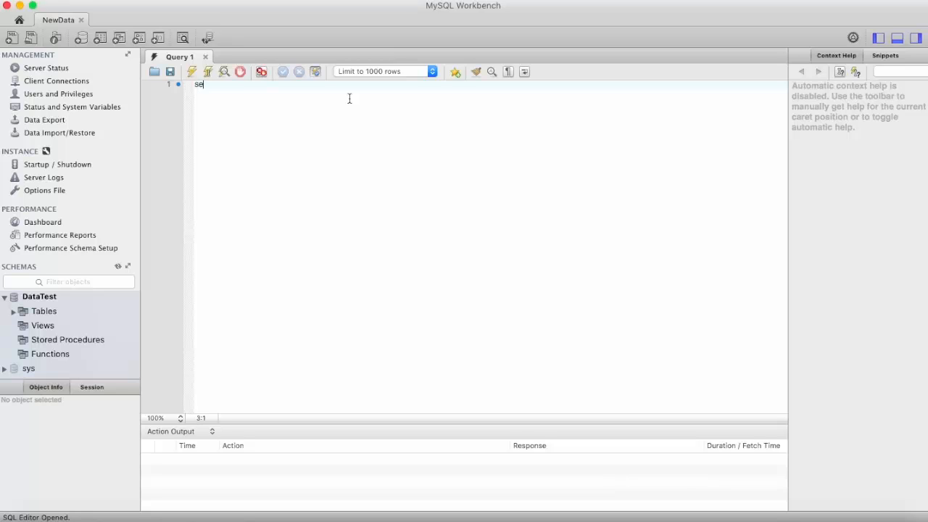
text(lect *)
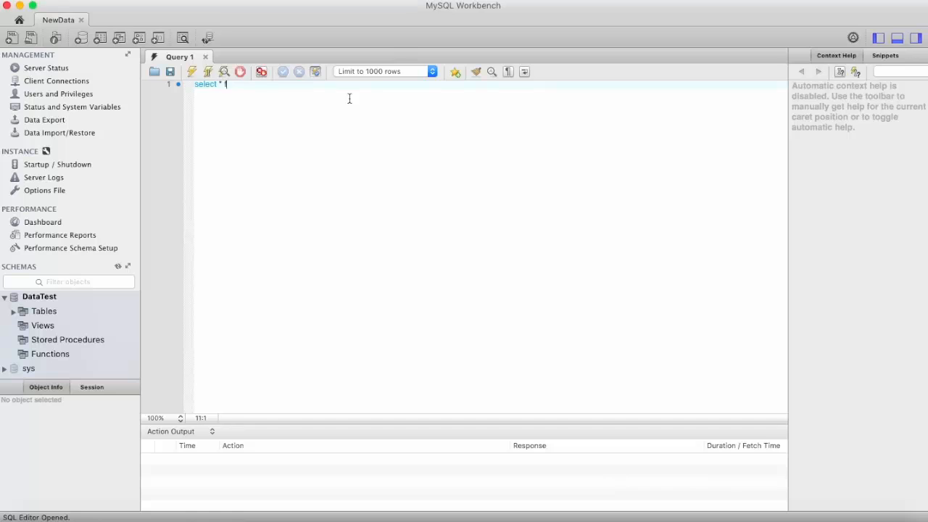
text(from)
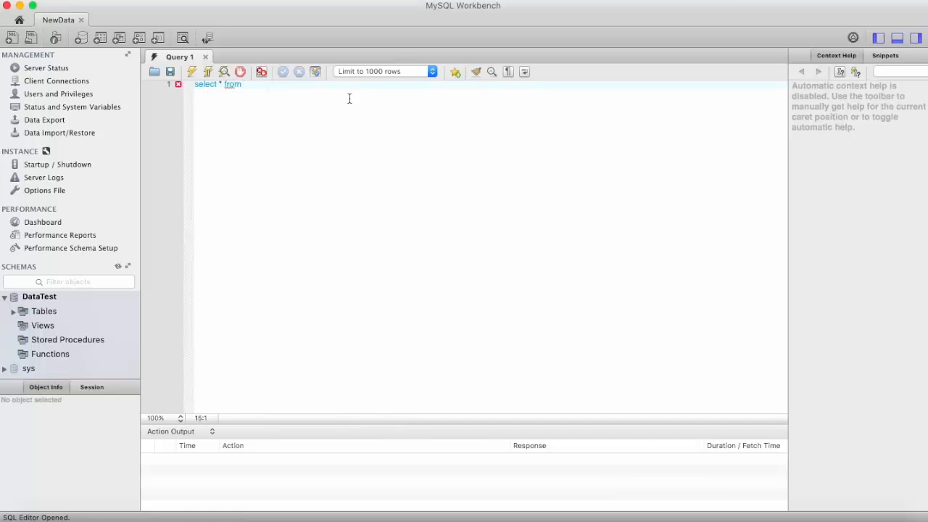
text(Student;)
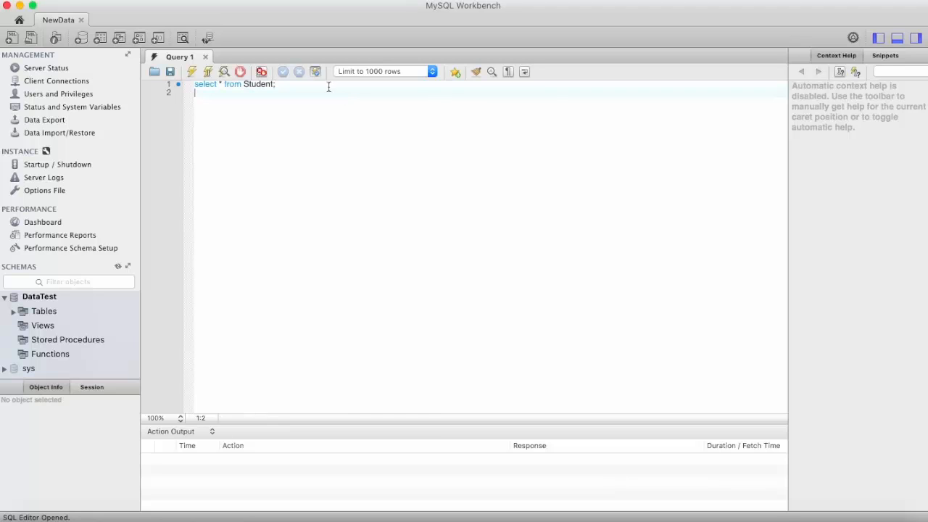
click(261, 71)
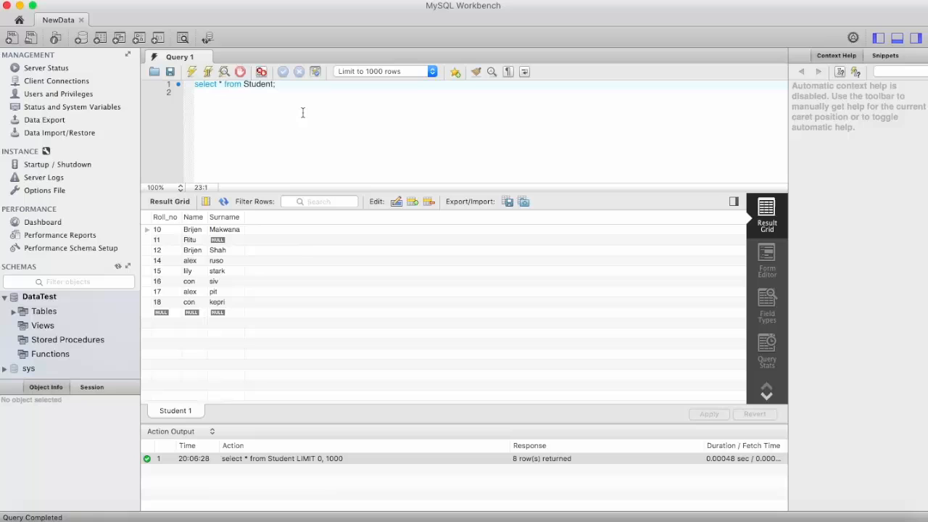
Run select * from Student where Roll_no<=14, returning four rows
key(Backspace)
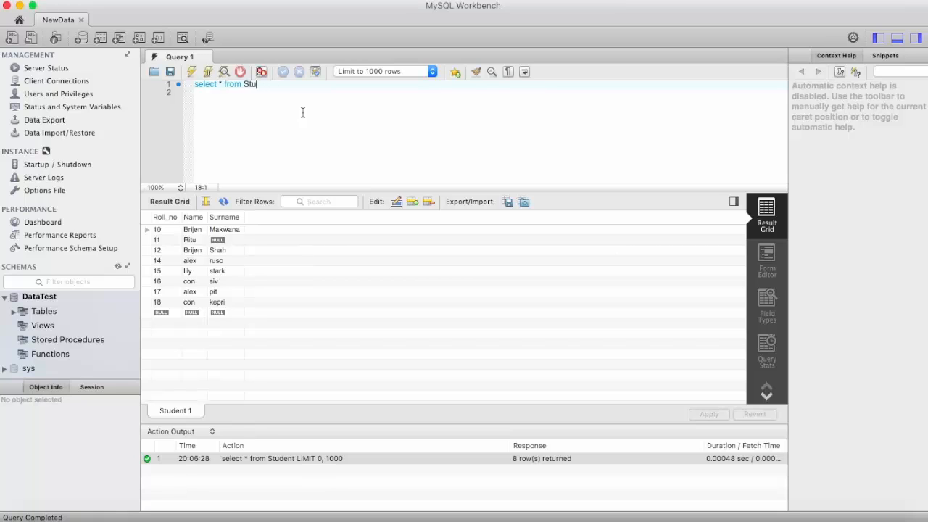
text(dent)
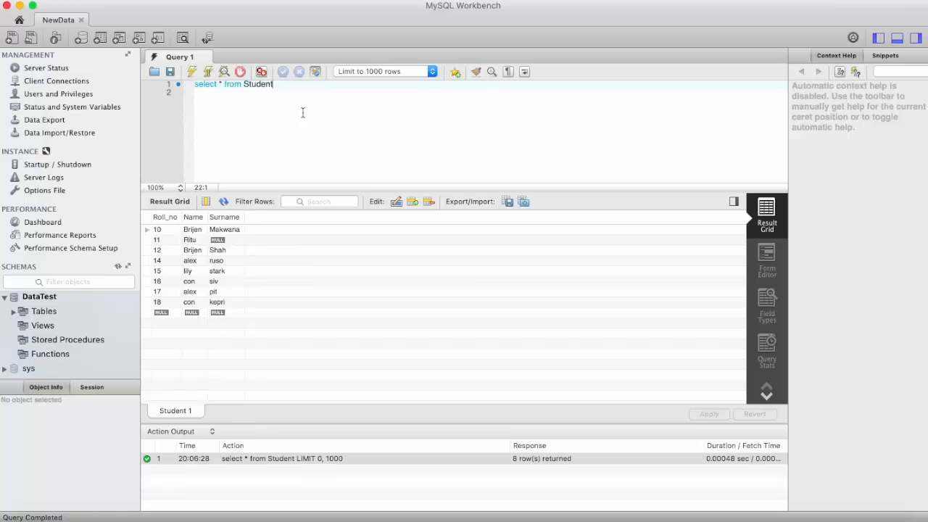
text(where)
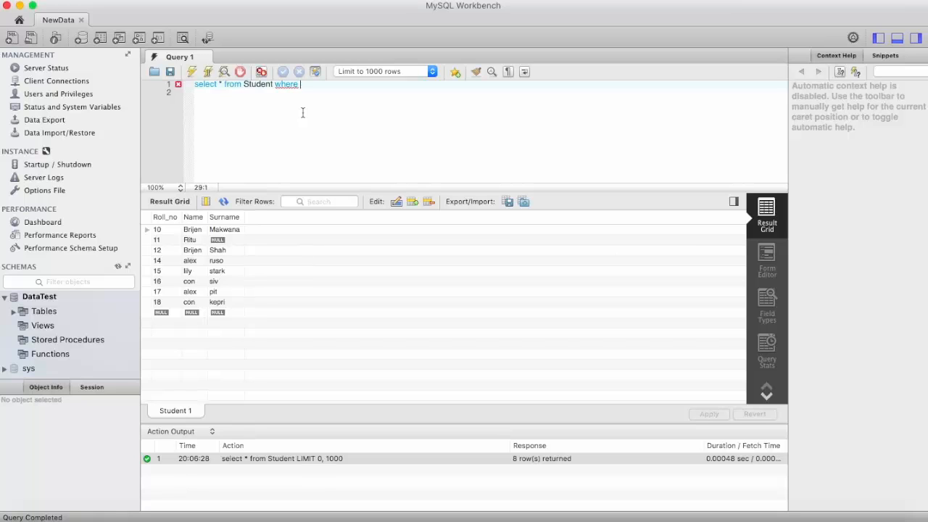
text(R)
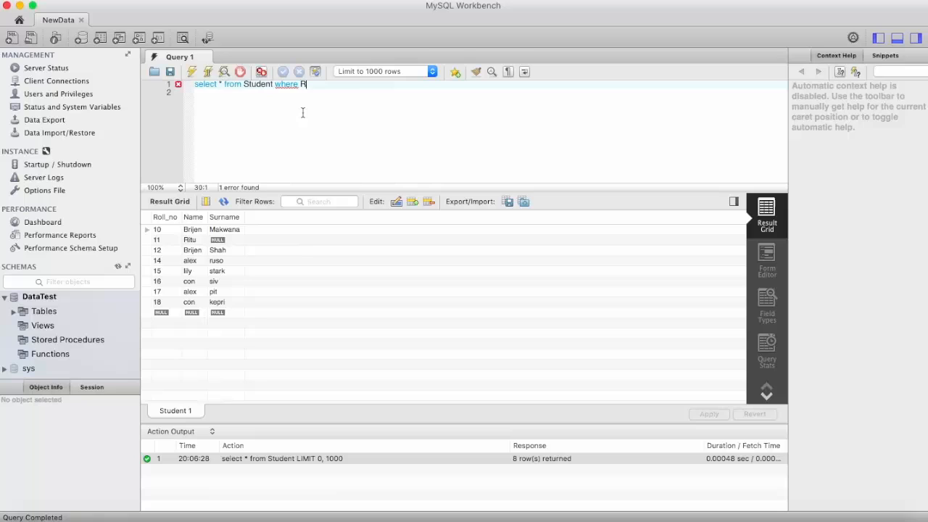
text(oll_no)
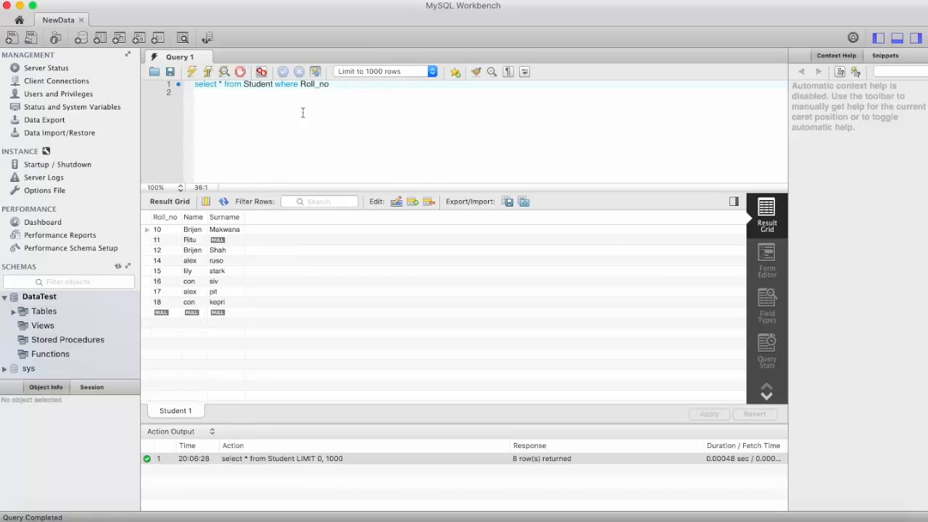
text(<=)
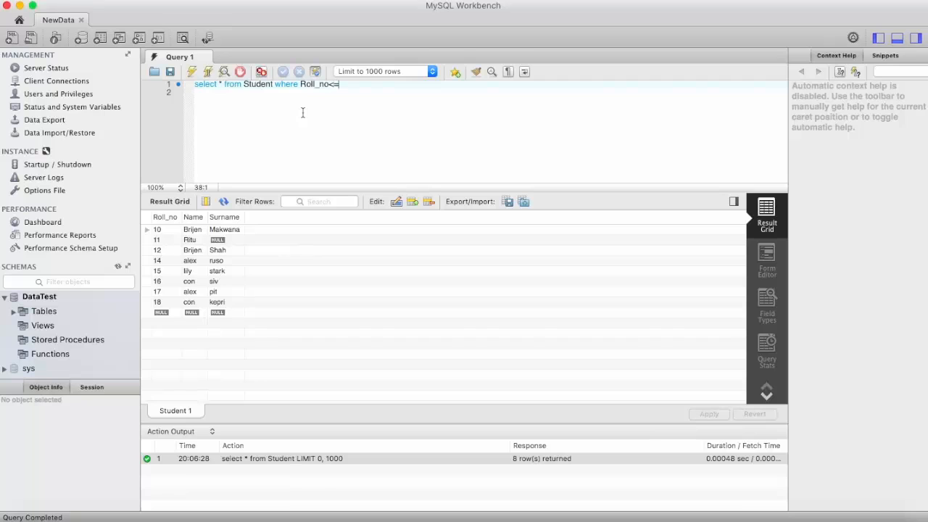
text(14;)
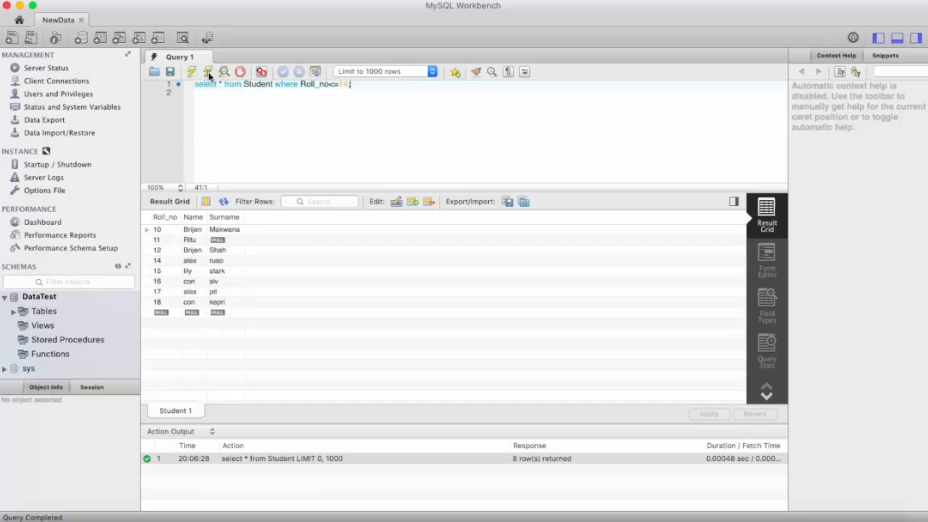
click(192, 71)
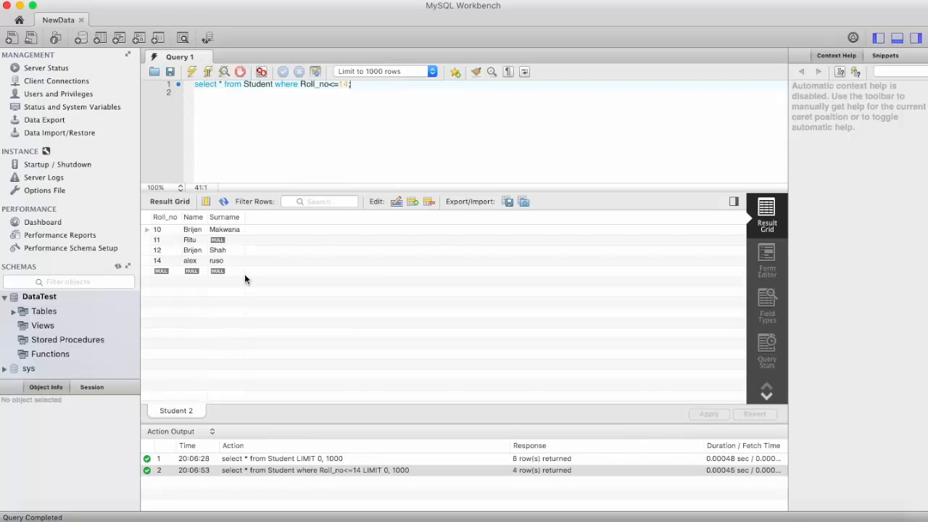
mouse_move(174, 253)
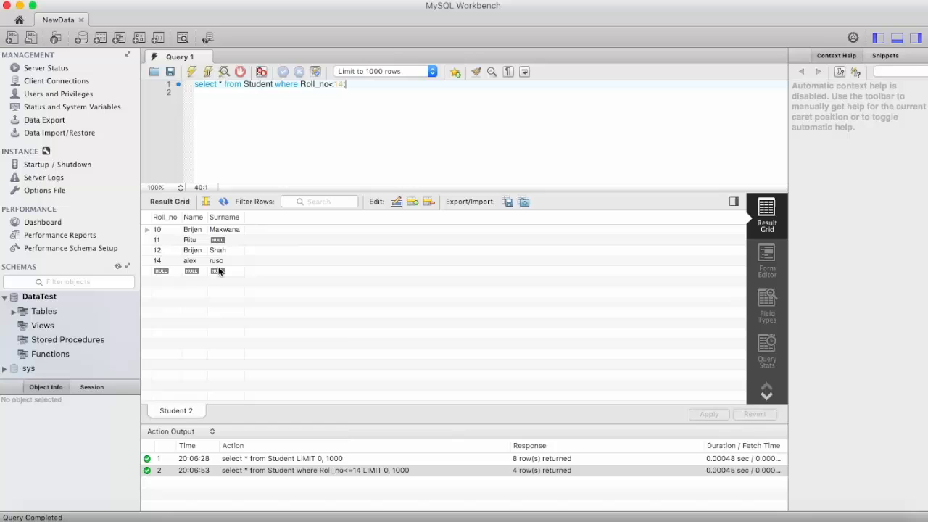
Rerun the query with Roll_no<14, returning three rows
click(192, 71)
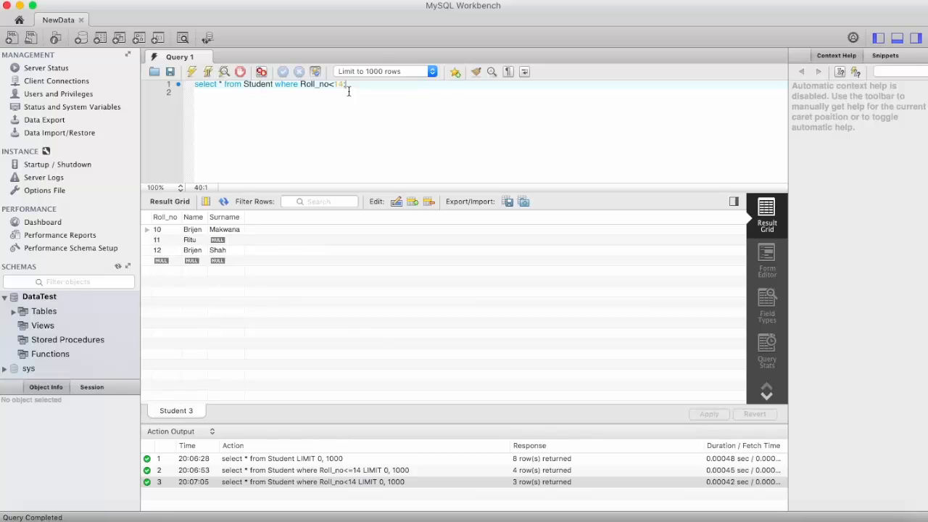
Run select Roll_no,Surname from Student where Name="Ritu";, returning roll number 11
key(BackSpace)
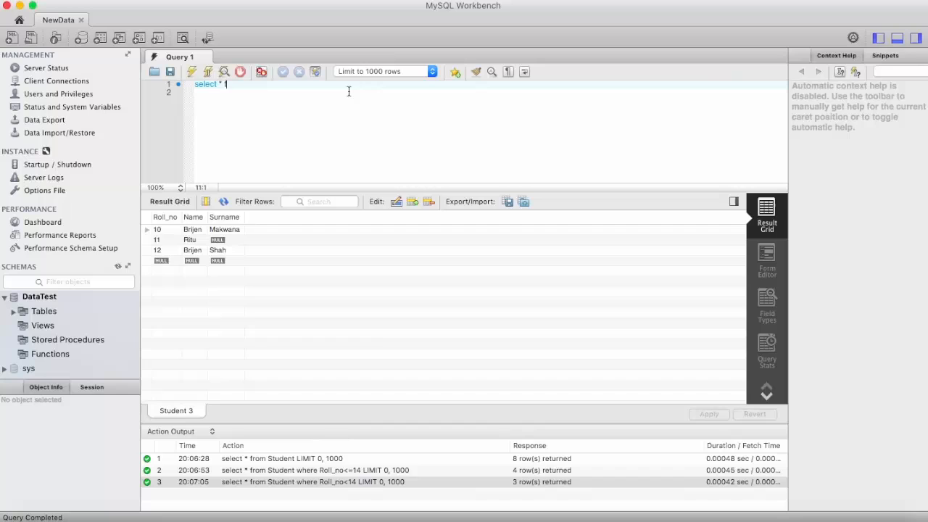
key(Backspace)
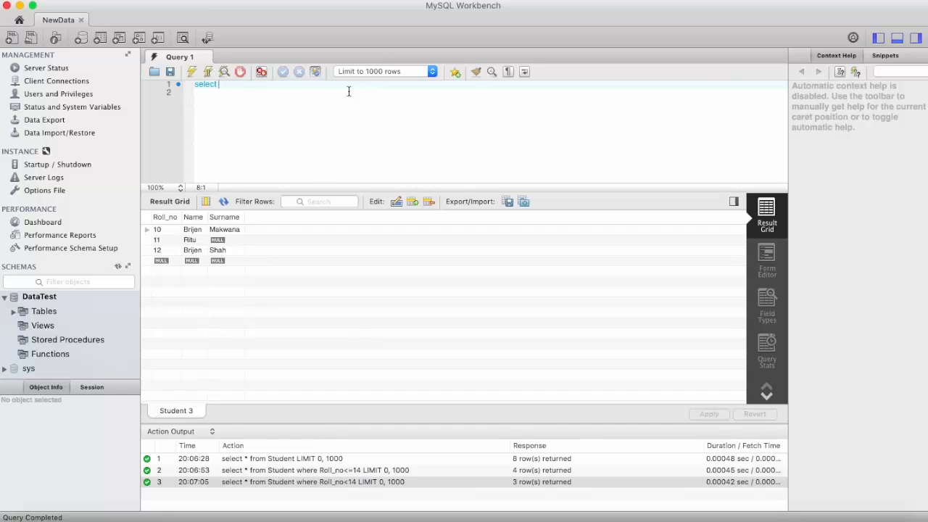
text(Roll_n)
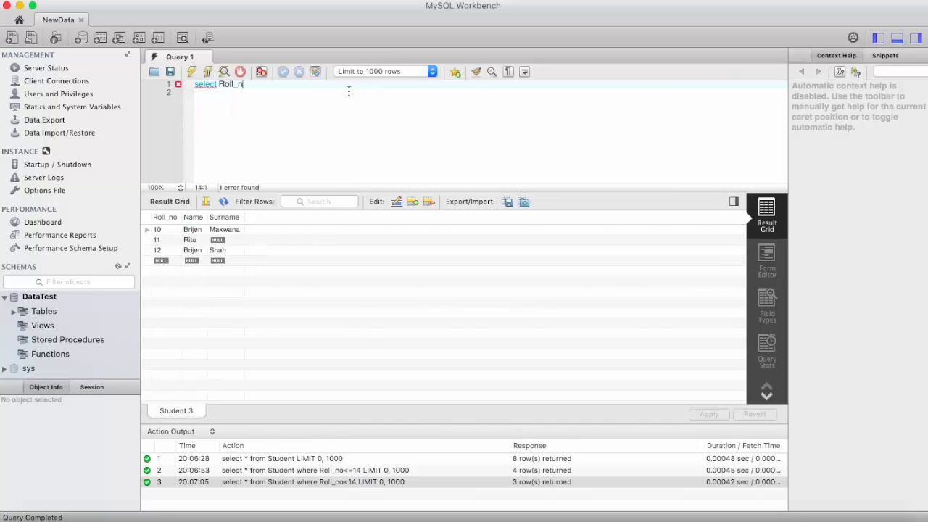
text(o,Sur)
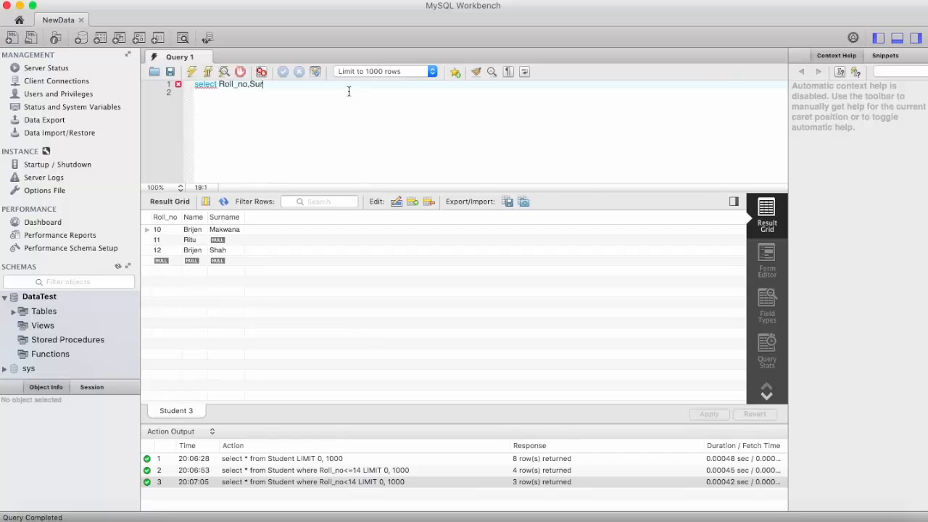
text(name)
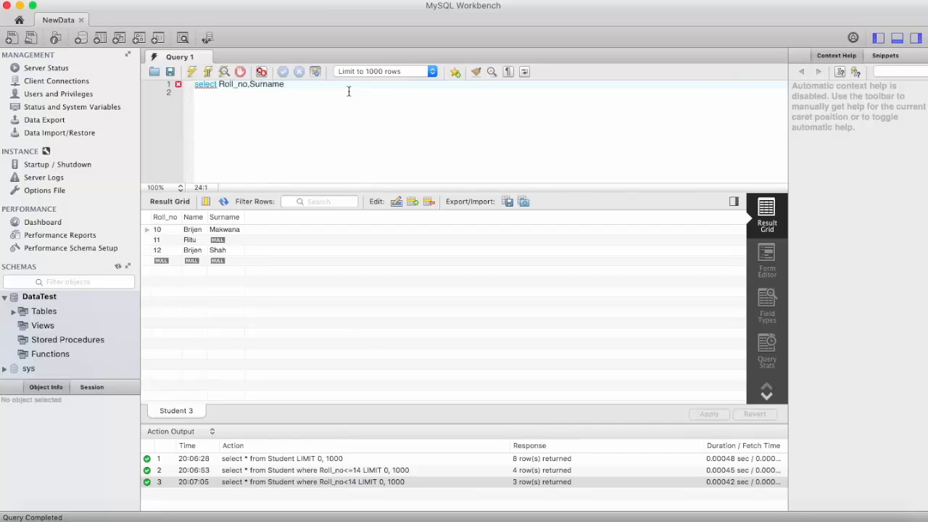
text(from)
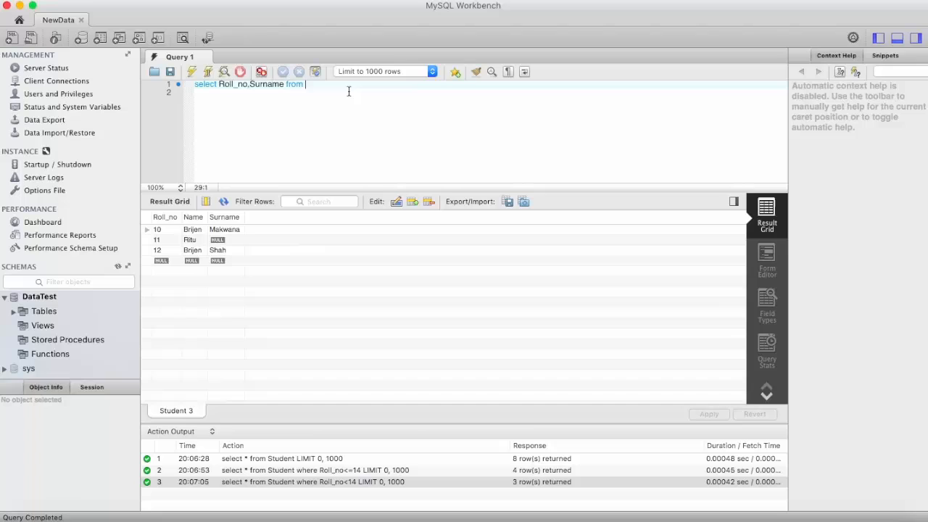
text(Student)
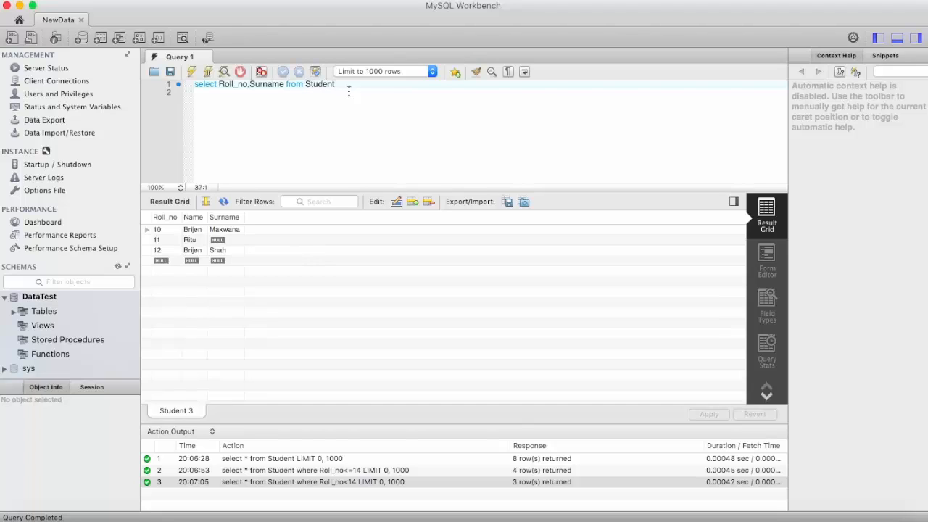
text(where)
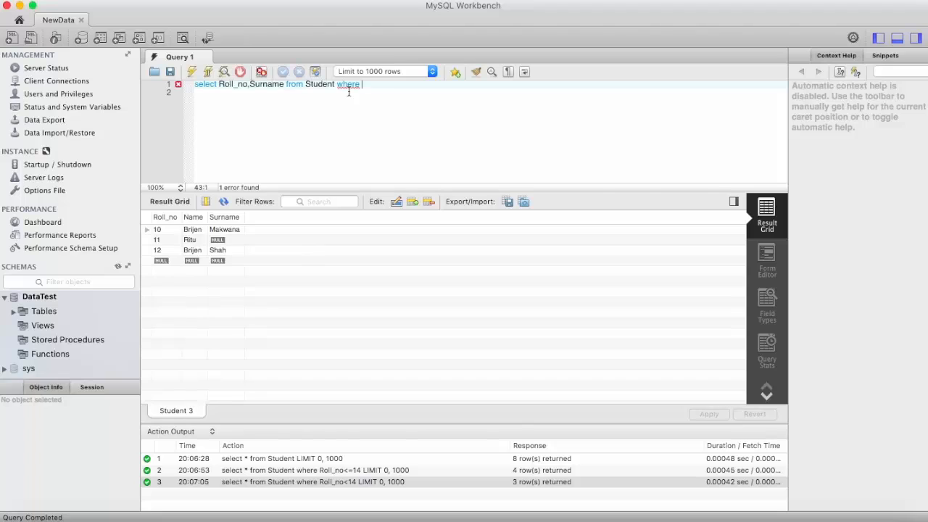
text(Name)
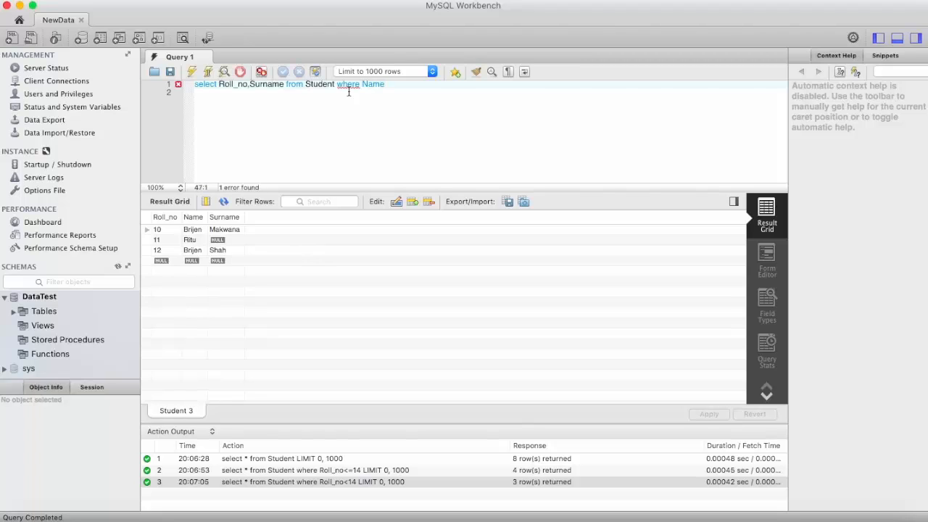
text(s)
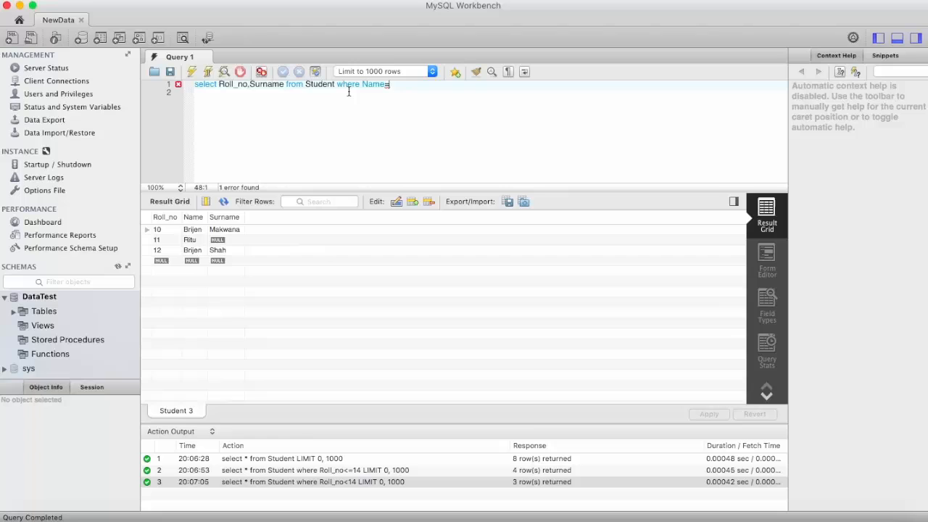
text(=)
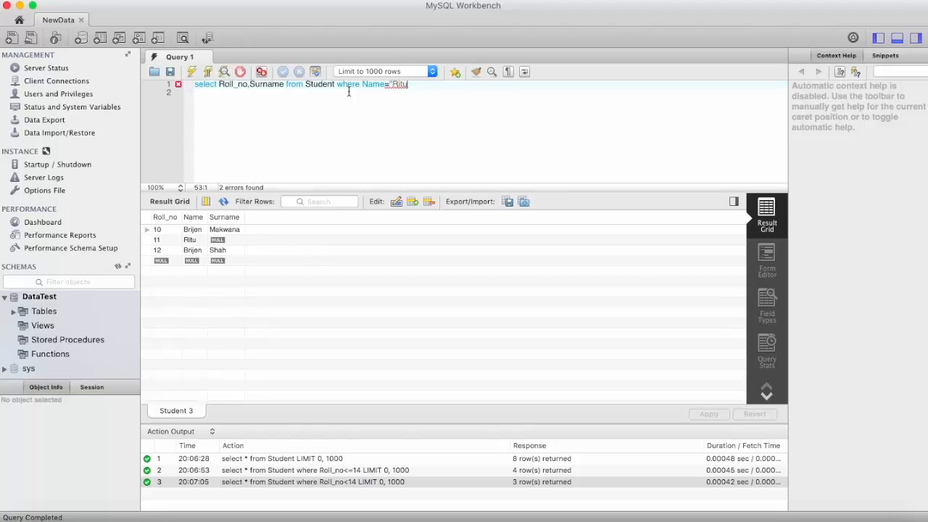
text(;)
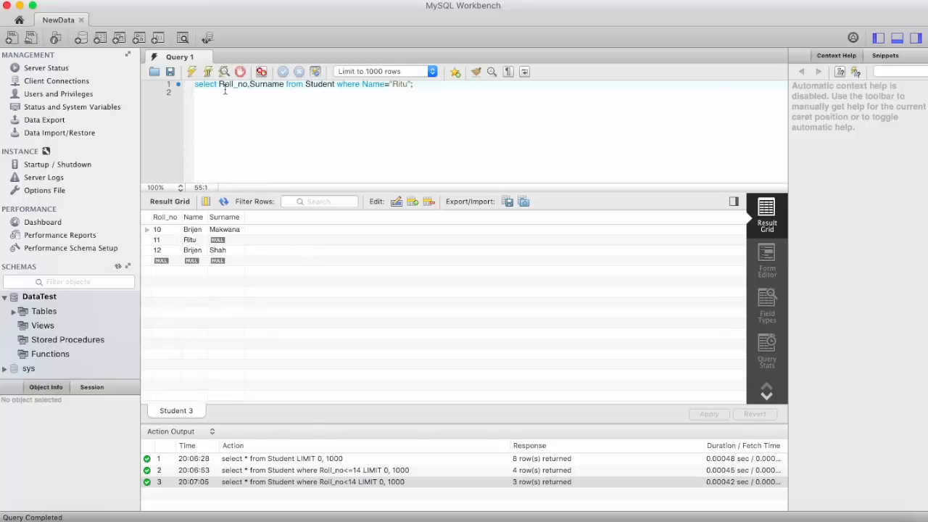
click(192, 71)
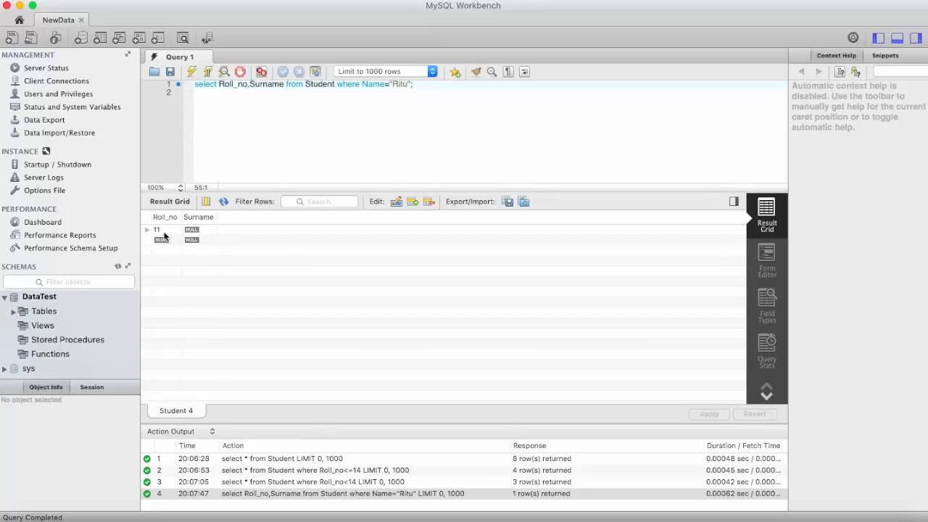
mouse_move(196, 238)
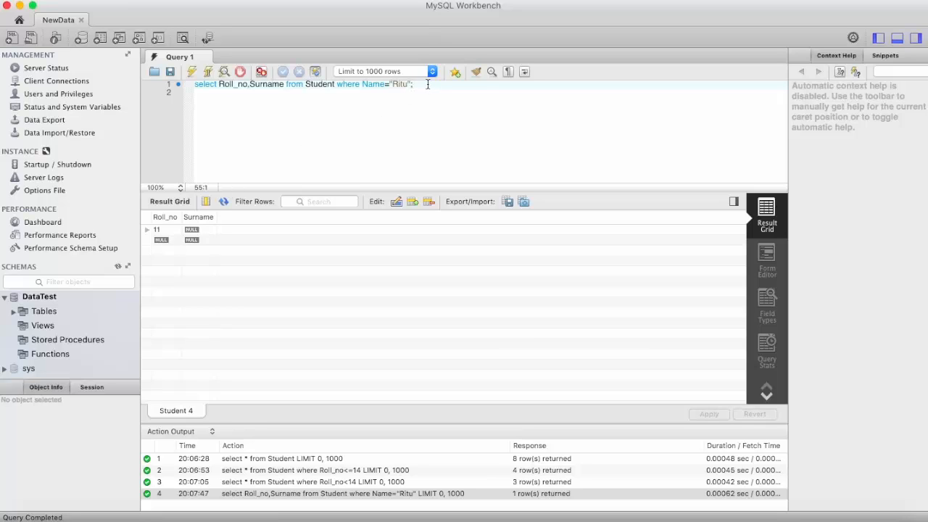
Rewrite the query as select * from Student; to list all eight rows
key(Backspace)
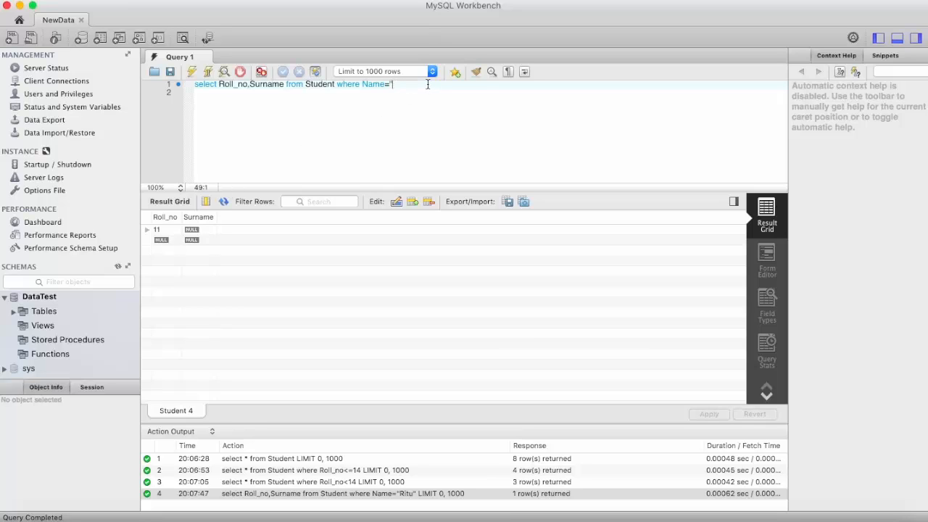
key(Backspace)
text(select * )
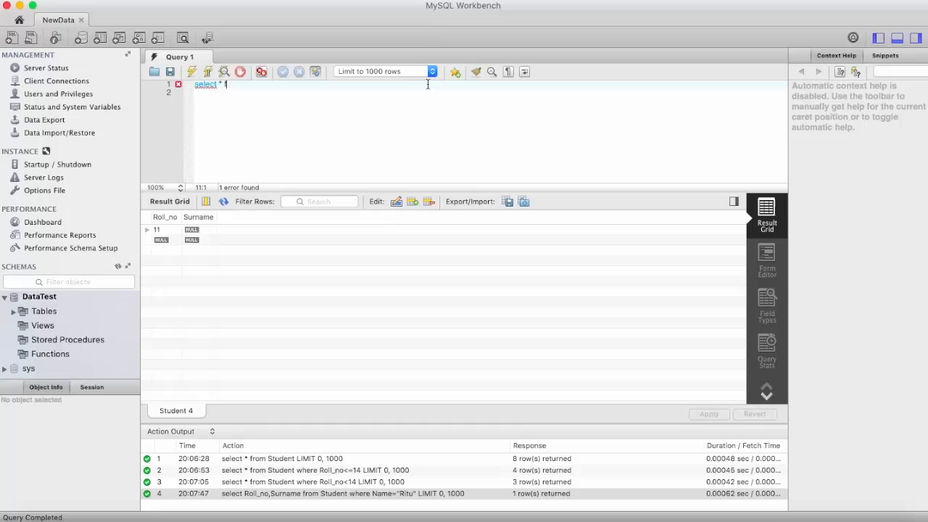
text(from)
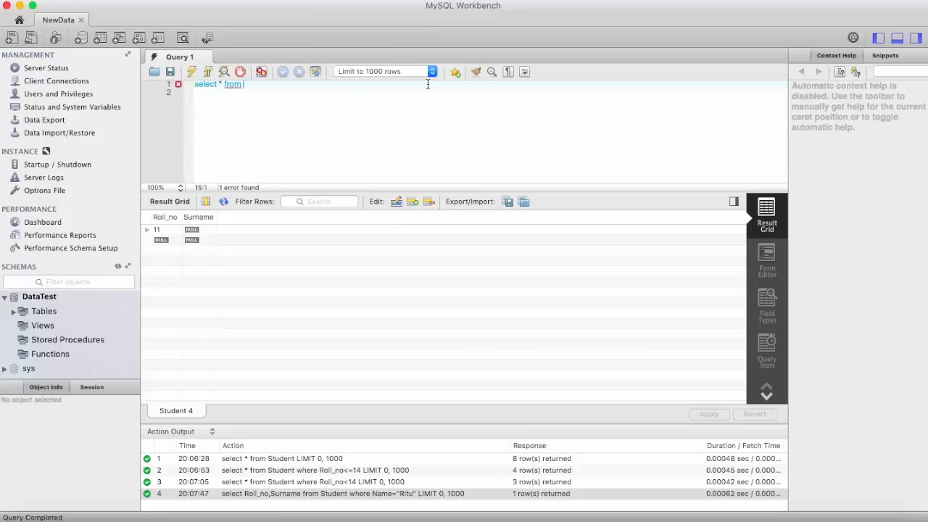
text(Student;)
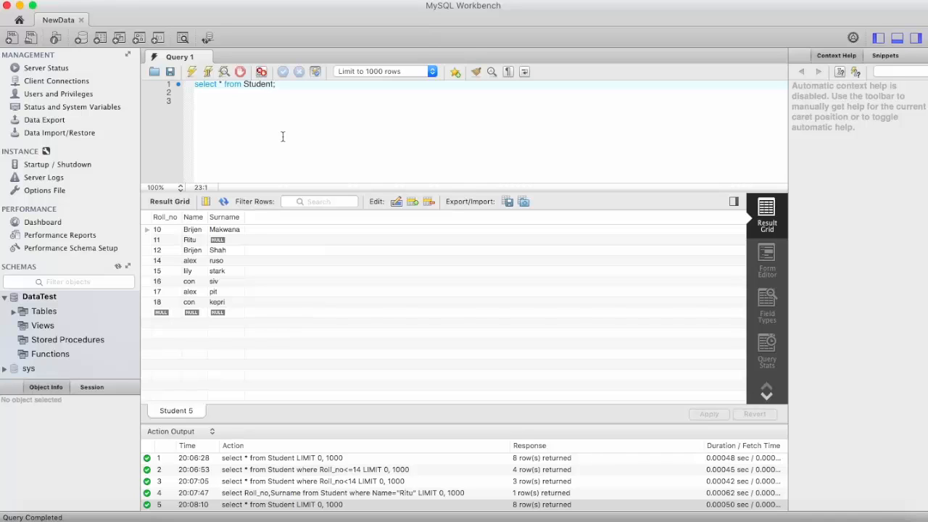
mouse_move(273, 235)
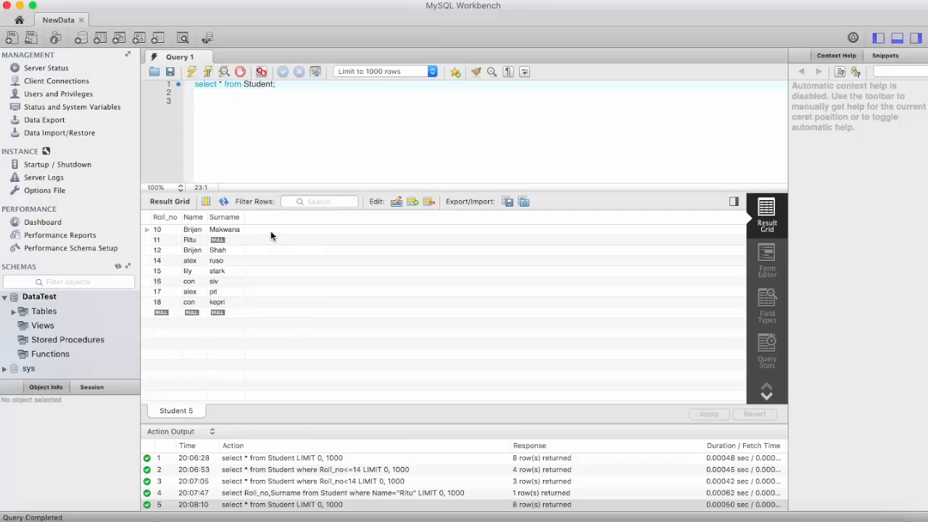
mouse_move(227, 293)
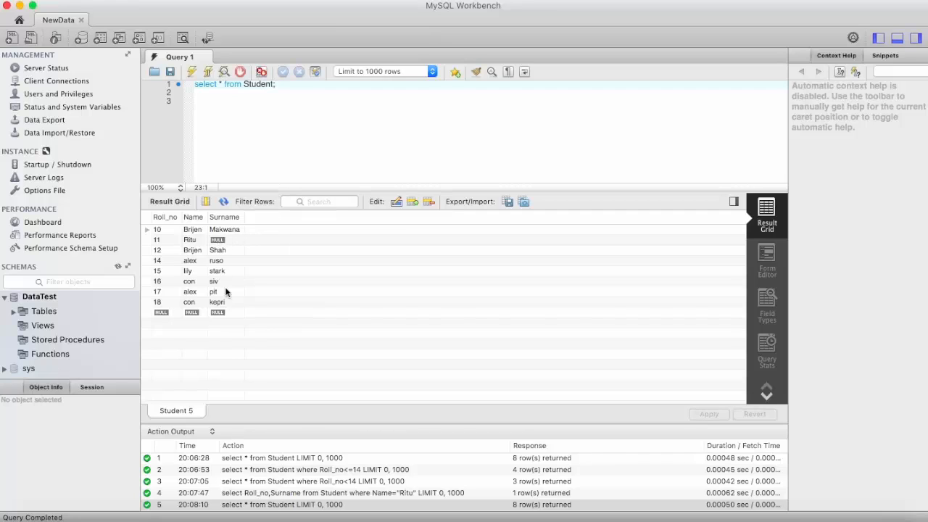
mouse_move(219, 240)
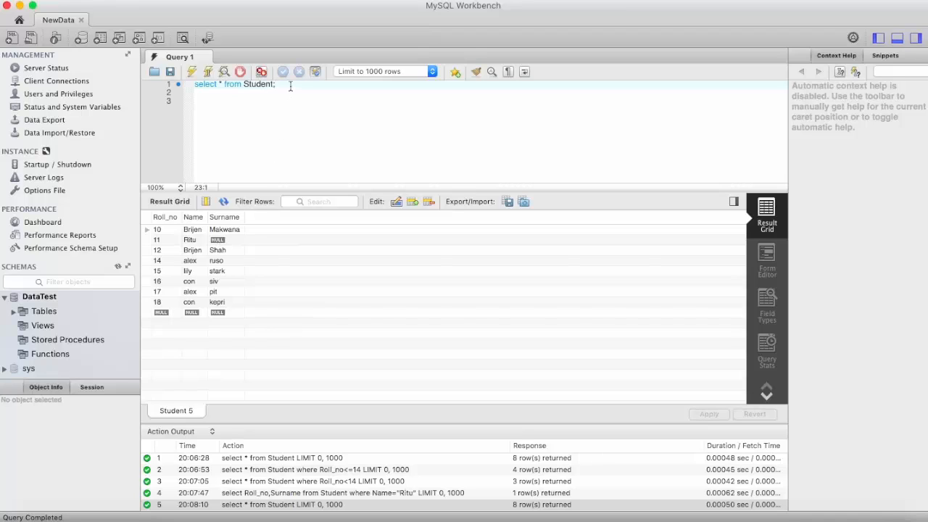
Run select * from Student where Surname=NULL;, which returns no rows
key(Backspace)
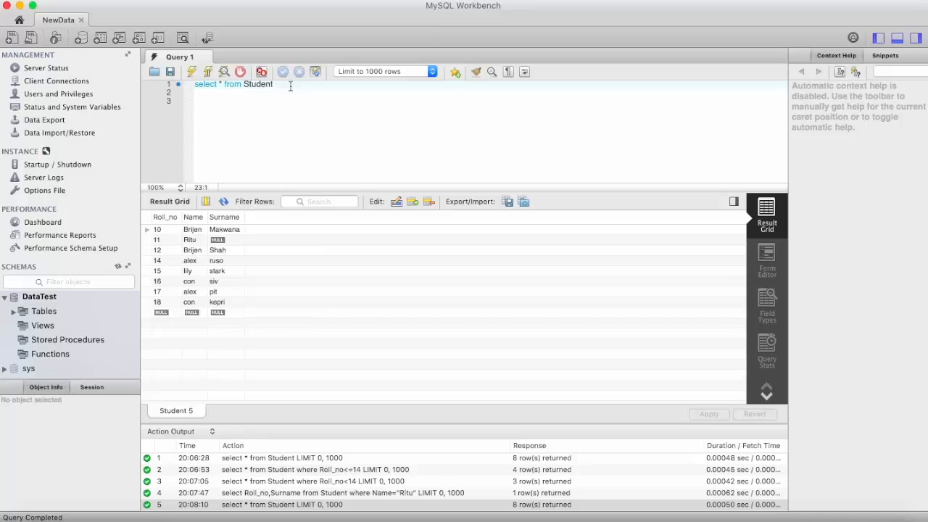
text(where)
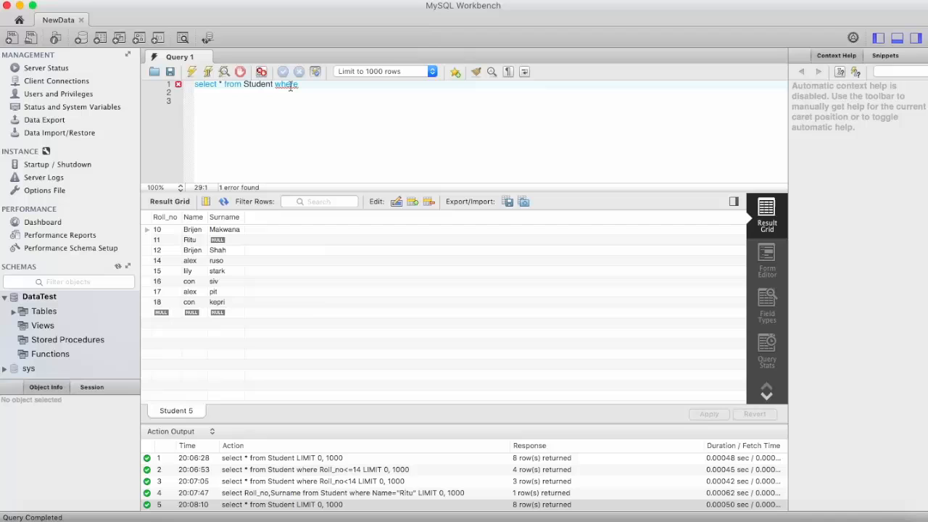
text(Surname)
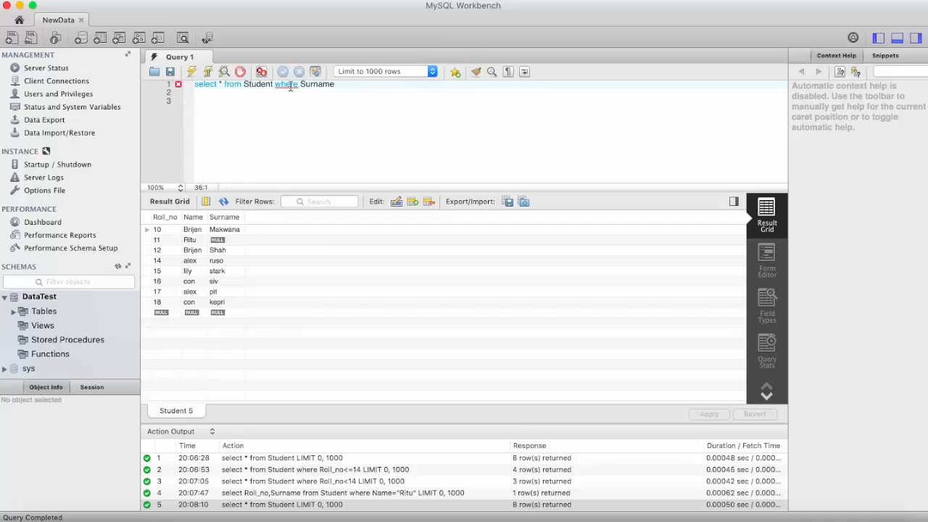
text(=)
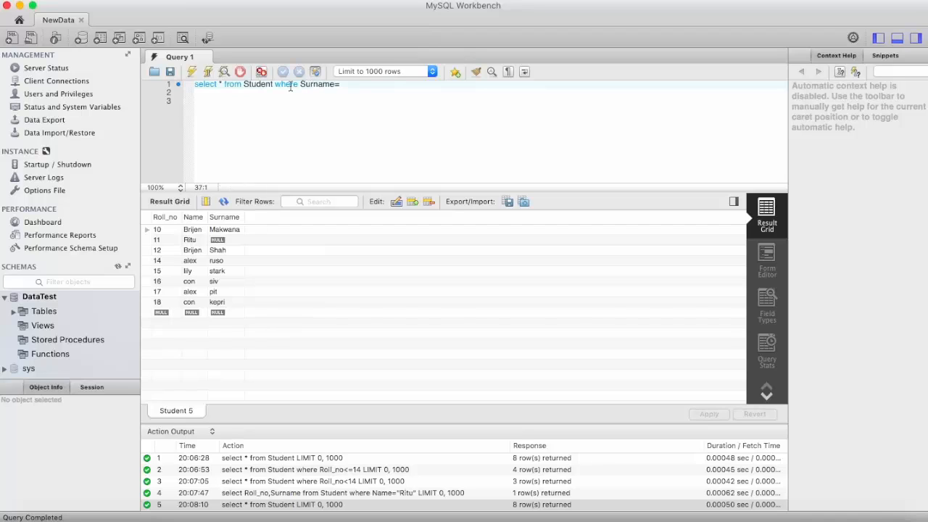
text(NULL;)
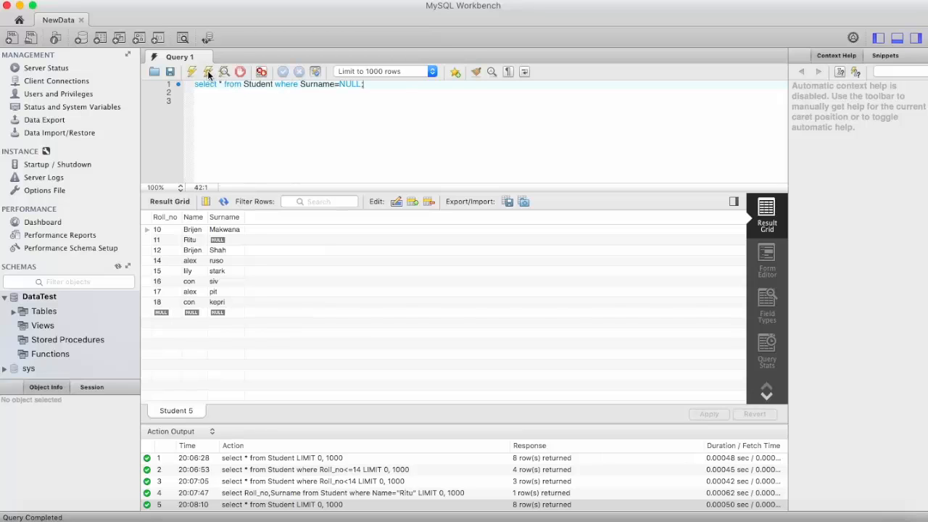
click(192, 71)
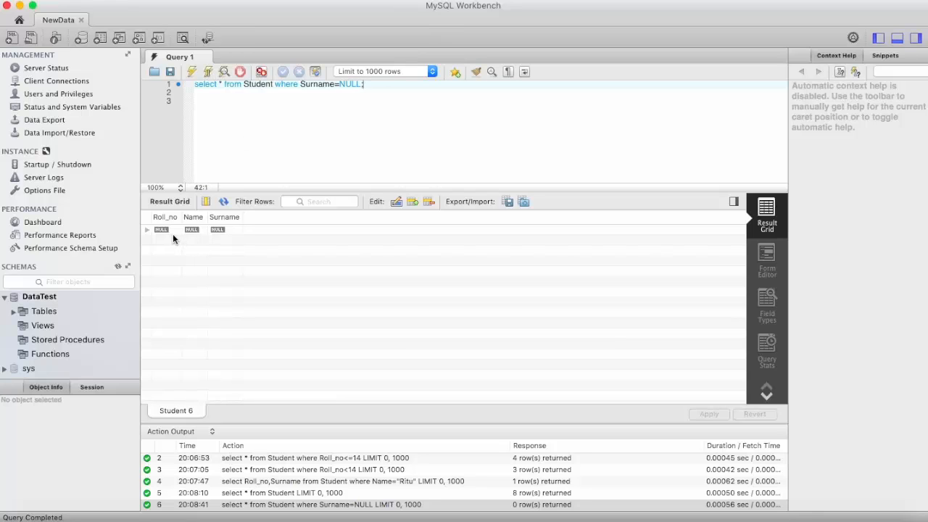
mouse_move(183, 241)
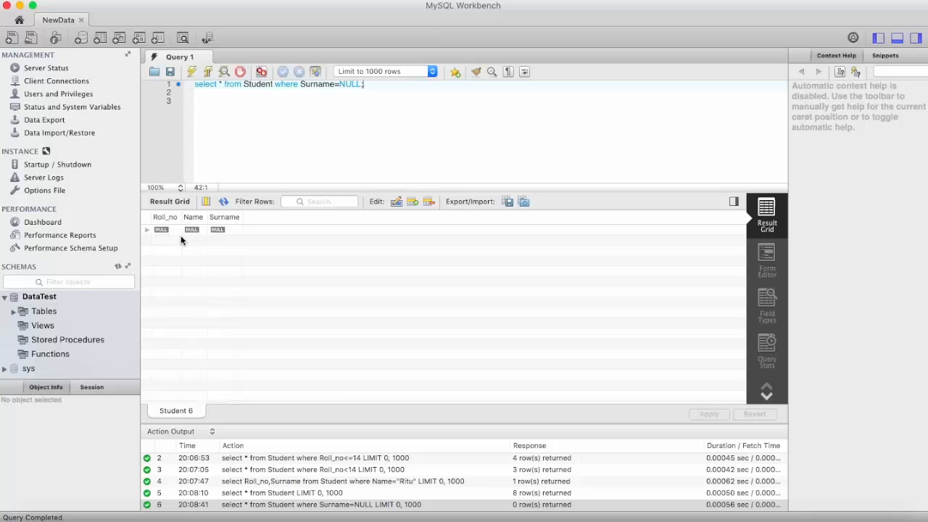
mouse_move(298, 152)
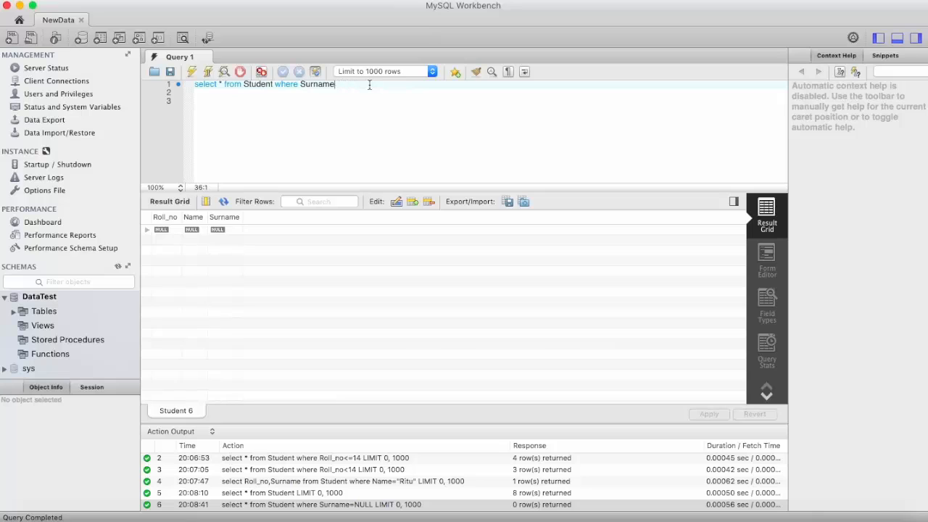
Revert to select * from Student, run it for all eight rows, and drop the semicolon
key(Backspace)
text(;)
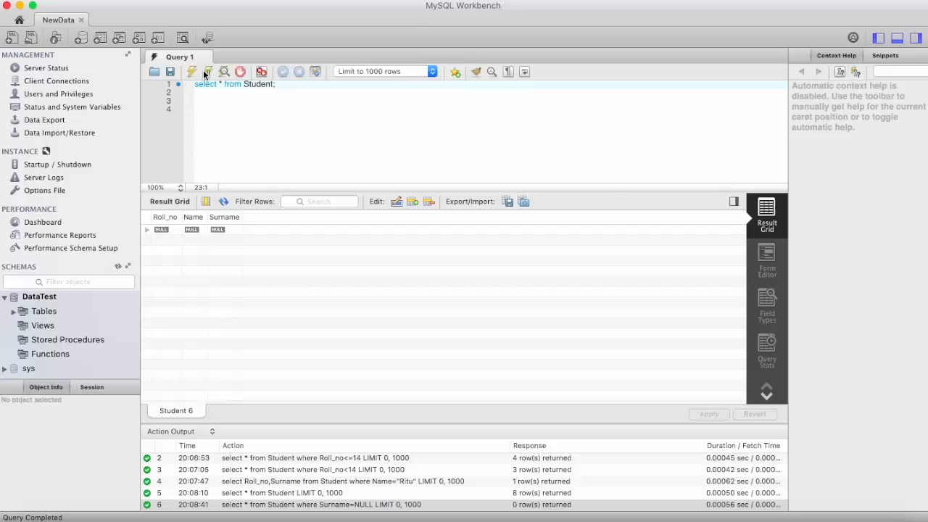
click(191, 71)
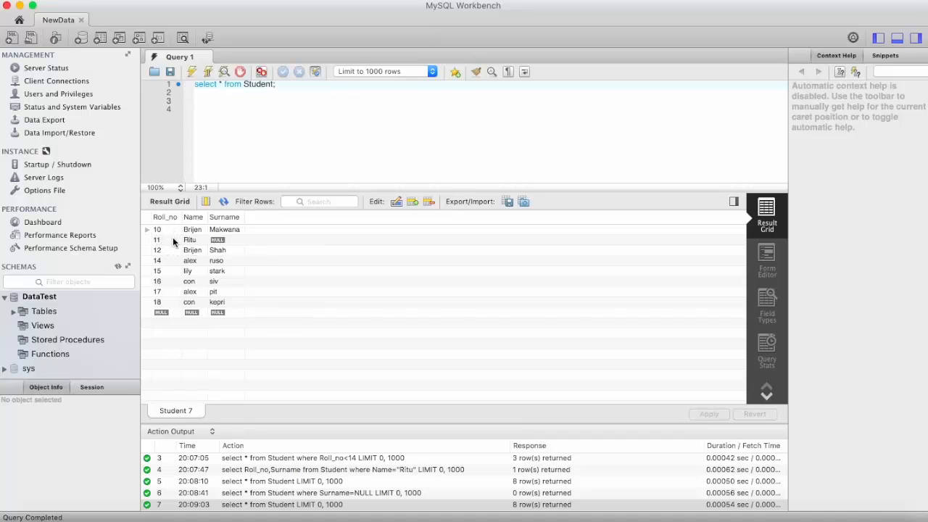
mouse_move(200, 241)
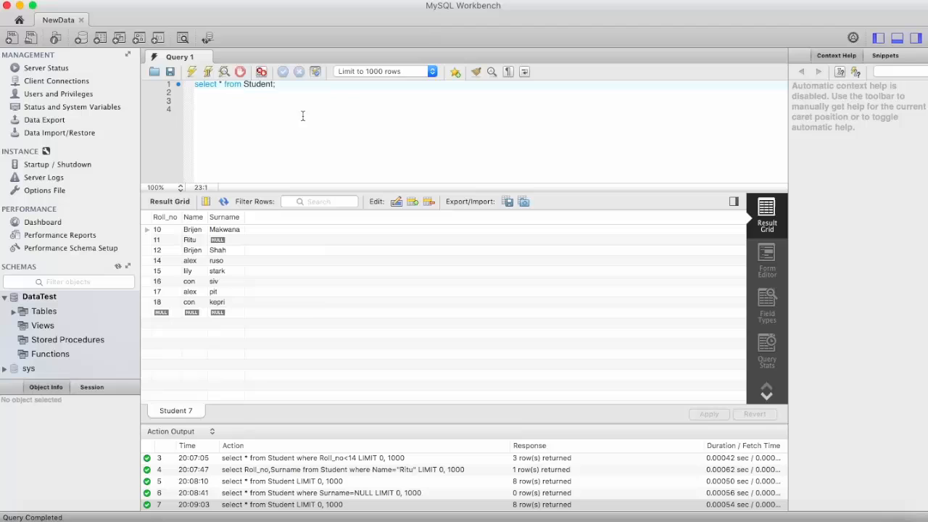
key(Backspace)
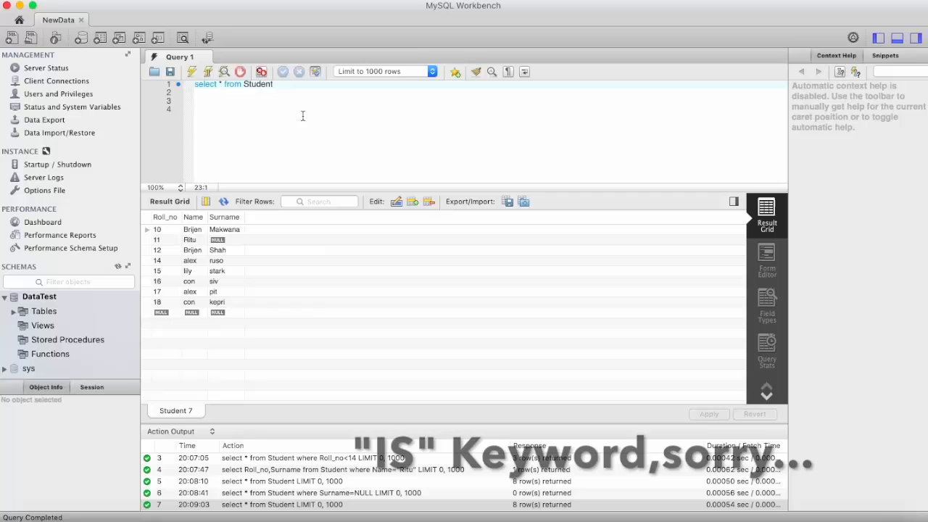
Run select * from Student where Surname is NULL;, returning Ritu, roll number 11
text(where)
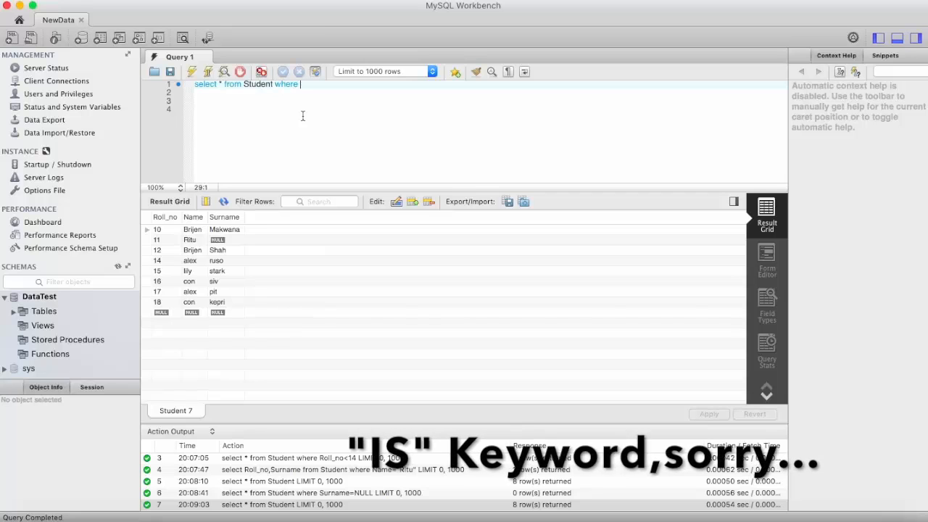
text(S)
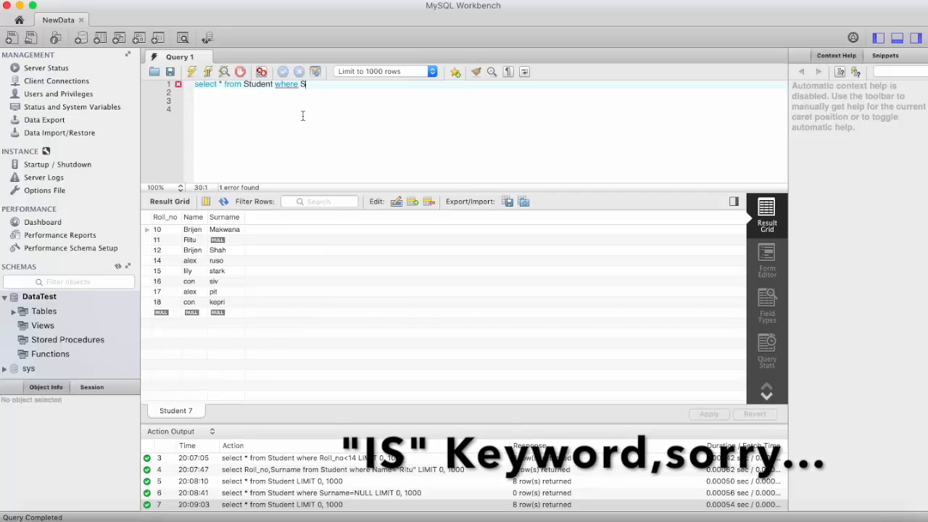
text(urname)
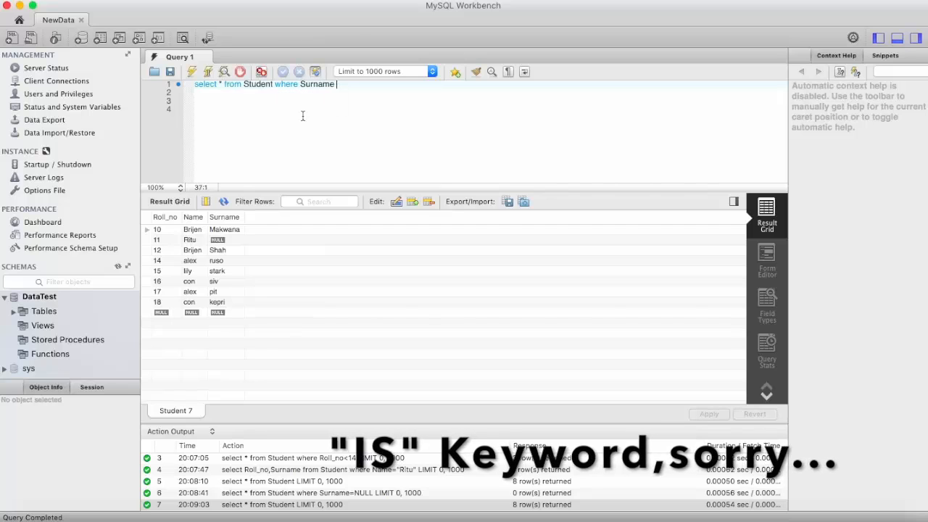
text(is)
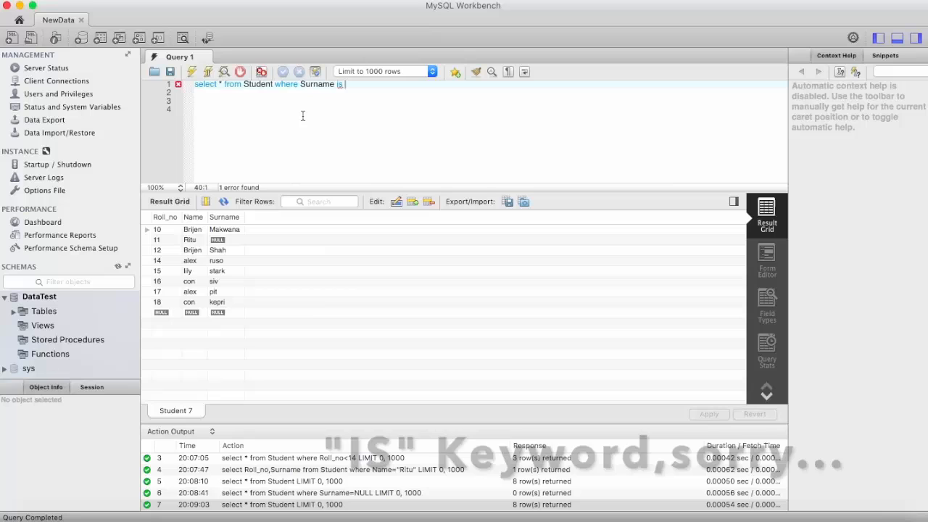
text(NU)
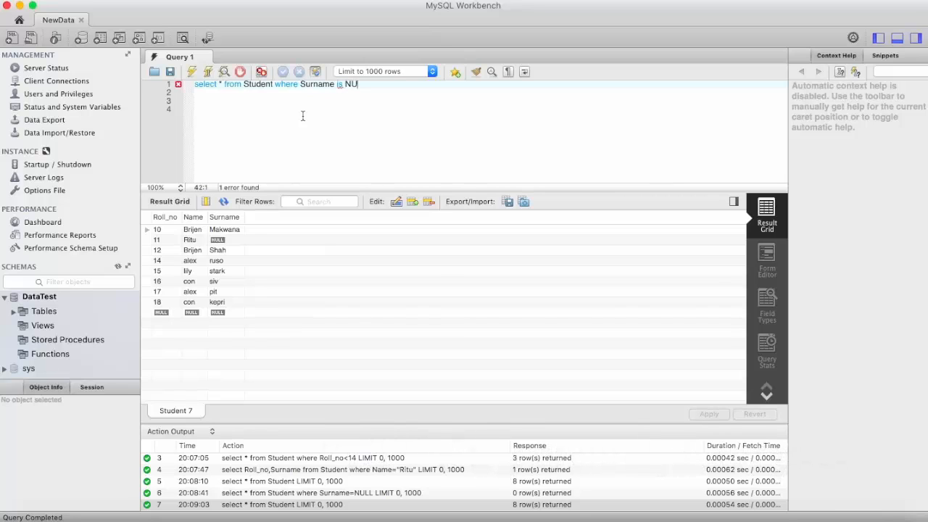
text(LL;)
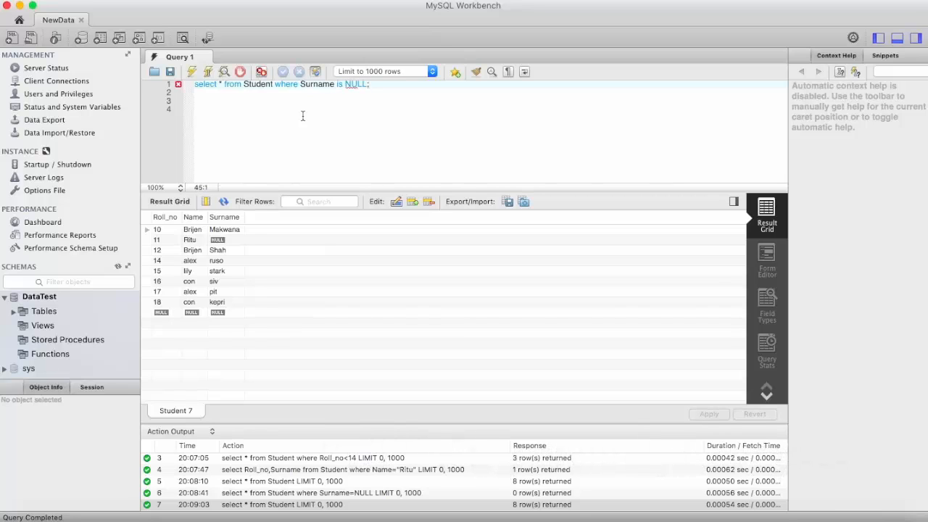
click(191, 71)
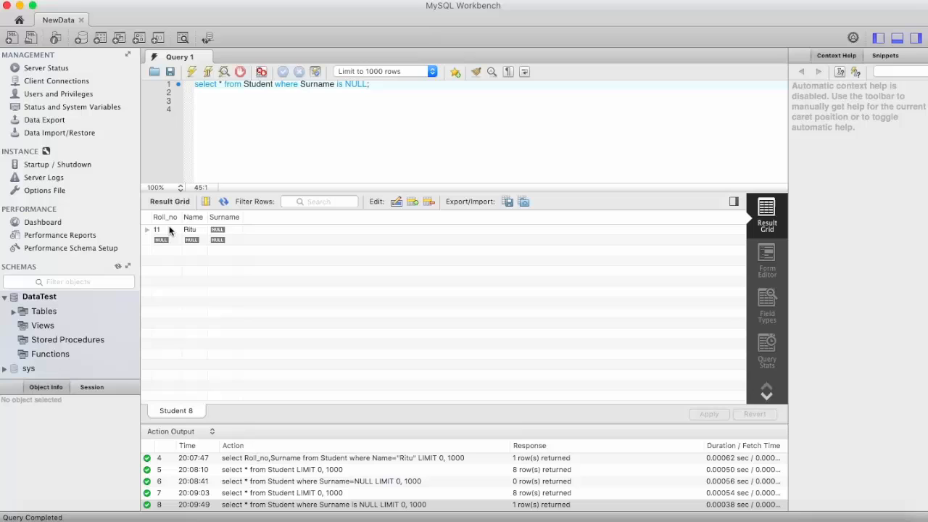
mouse_move(191, 224)
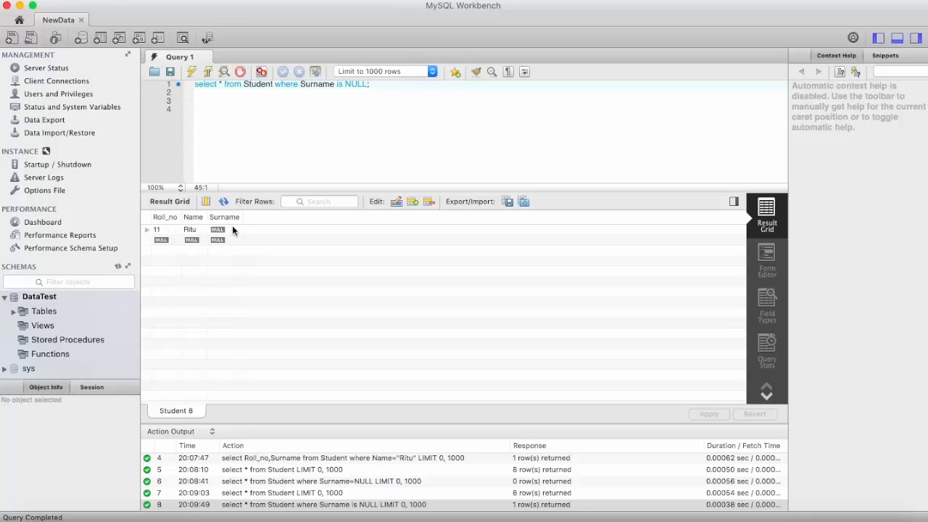
mouse_move(390, 104)
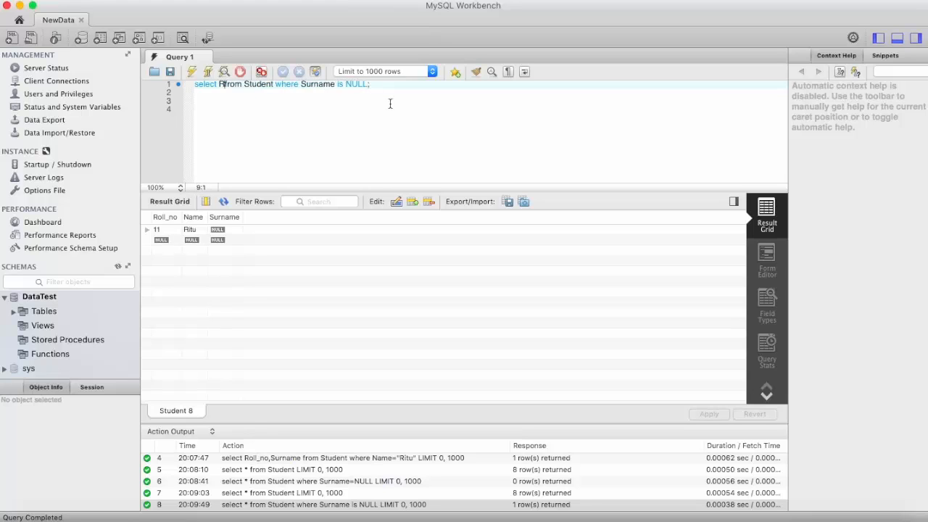
Select only Roll_no where Surname is NULL and run it, returning 11
text(Roll_no)
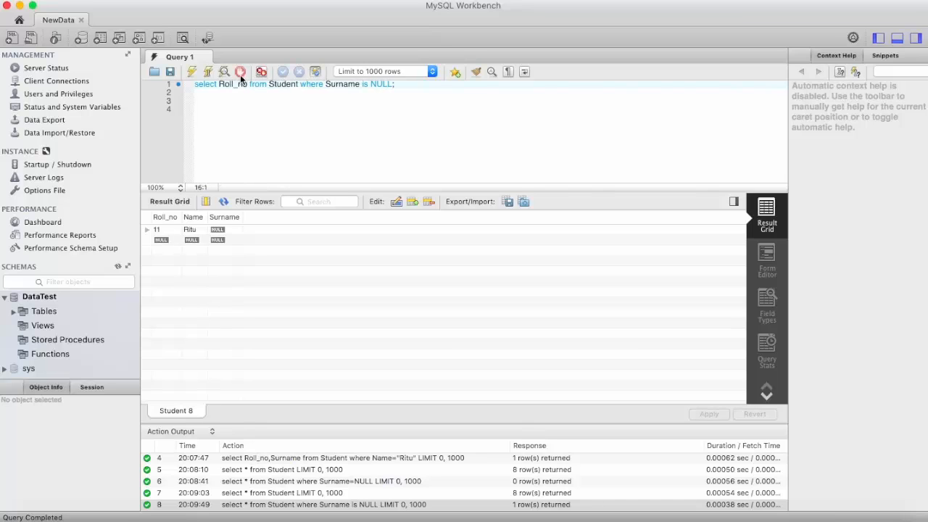
click(241, 71)
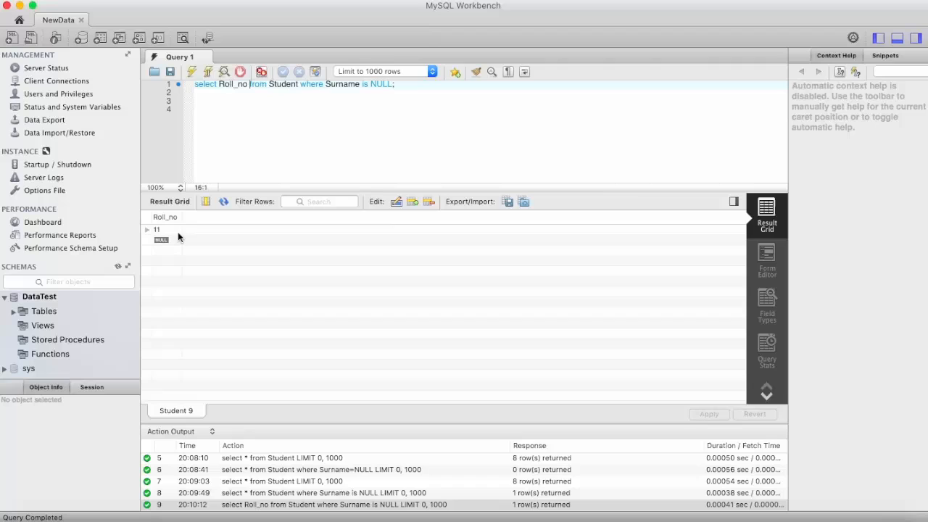